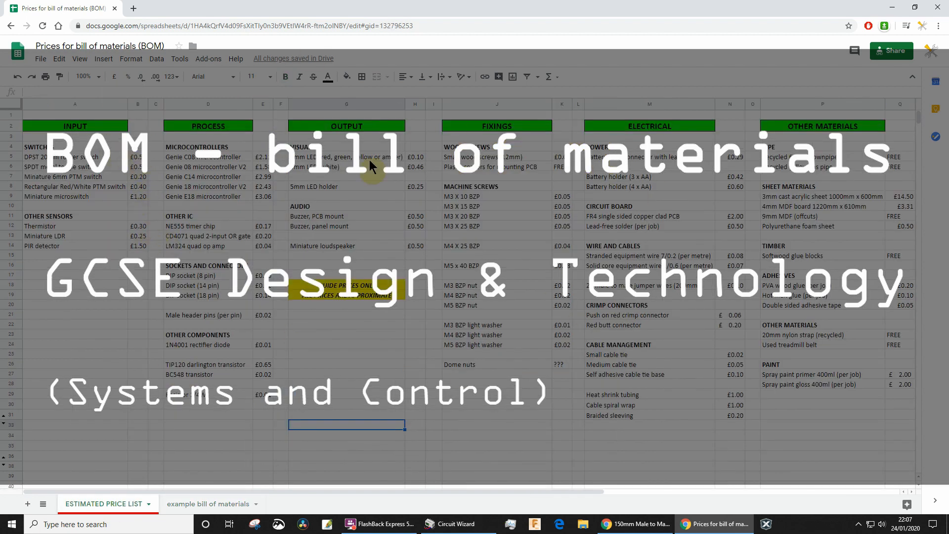
# - Show the example bill of materials sheet with its item, unit price and quantity table
pyautogui.click(207, 503)
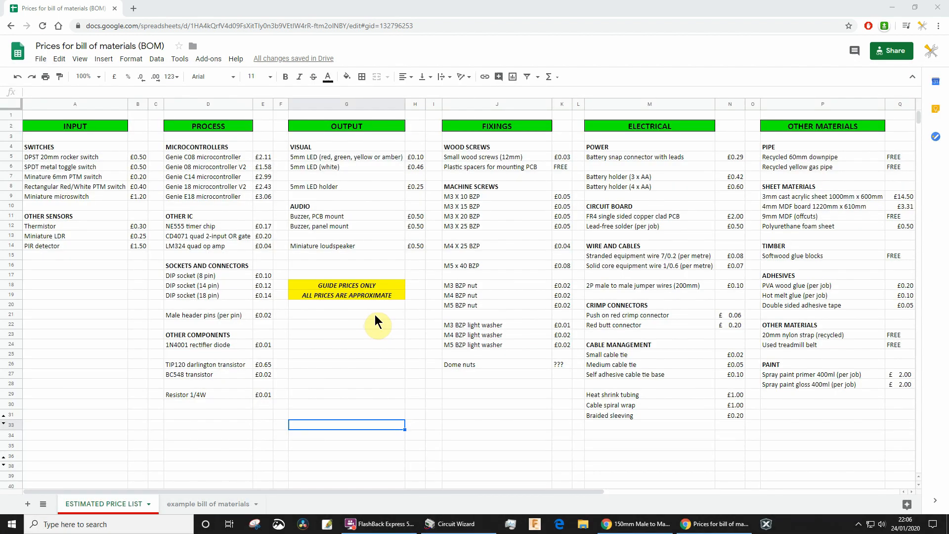
pyautogui.moveTo(366, 254)
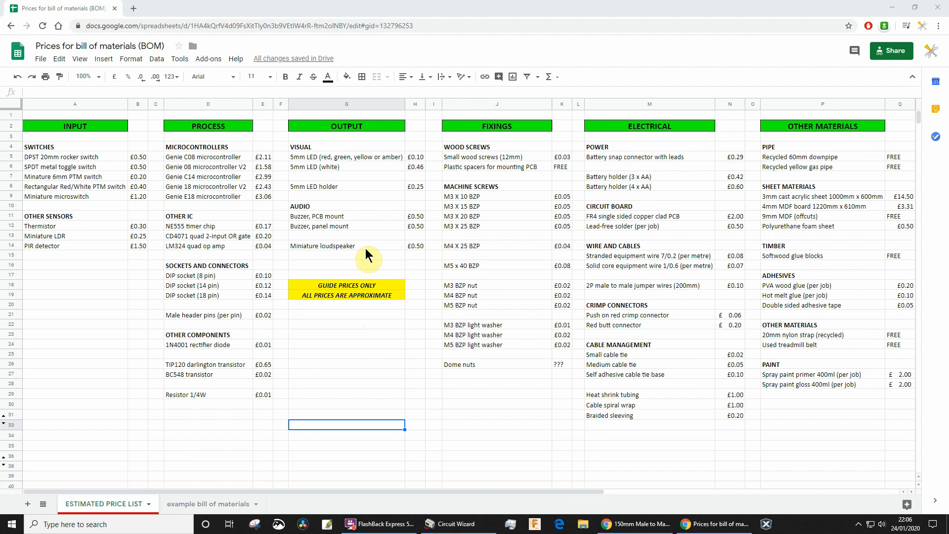
pyautogui.moveTo(128, 76)
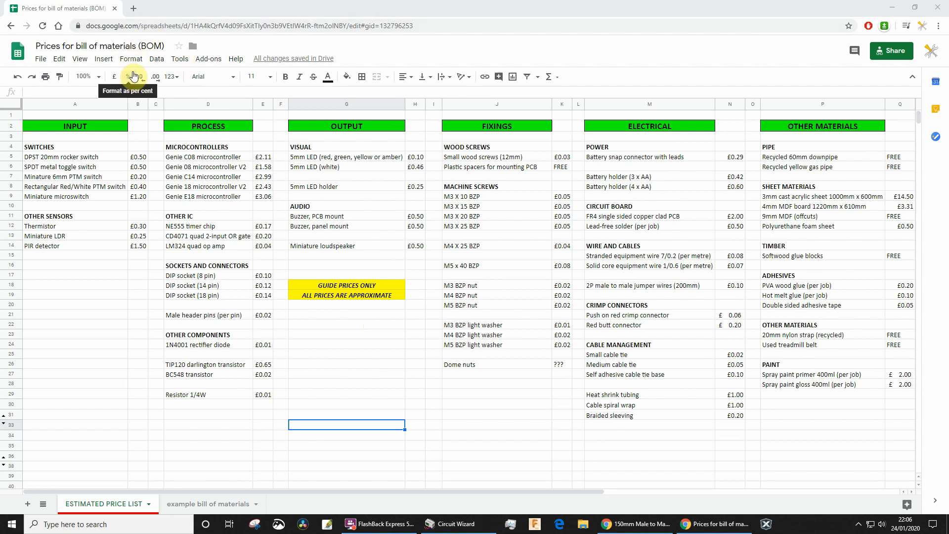
pyautogui.moveTo(427, 298)
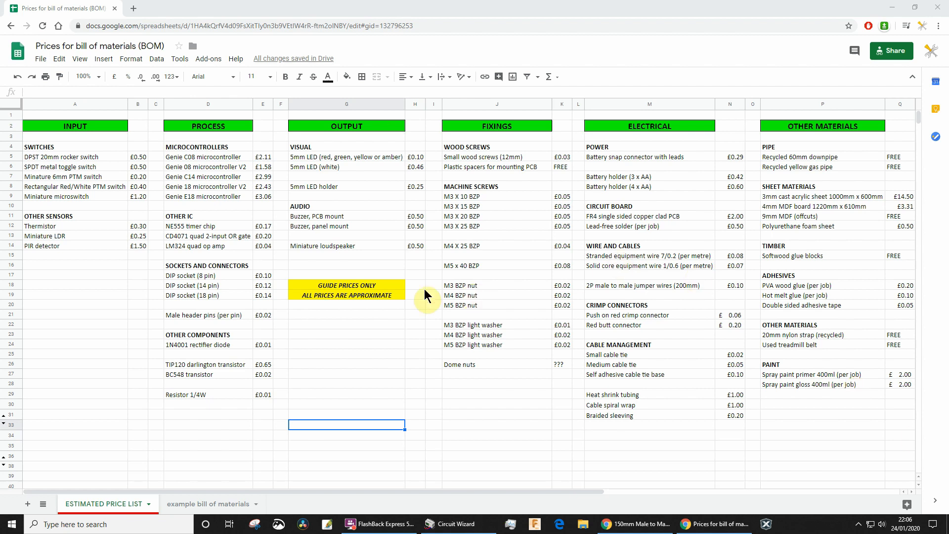
pyautogui.moveTo(418, 232)
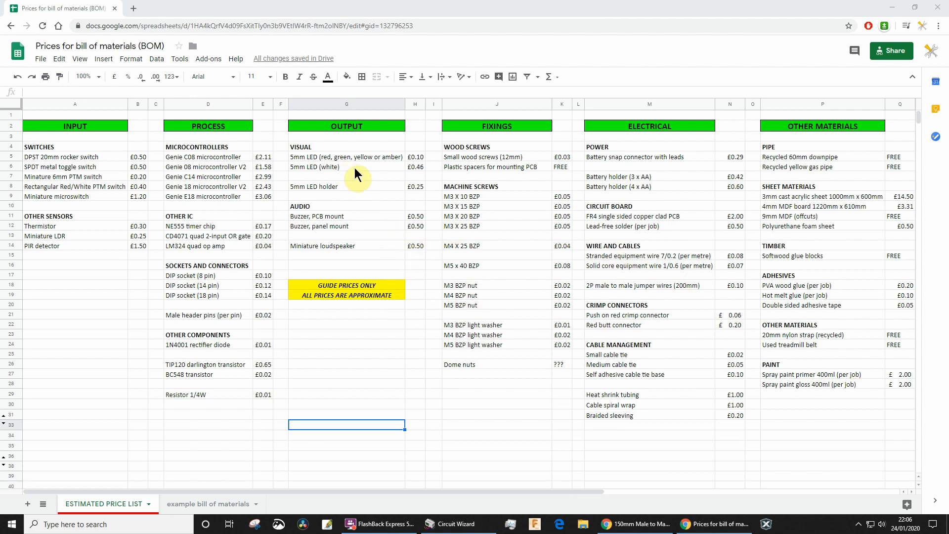
pyautogui.moveTo(417, 198)
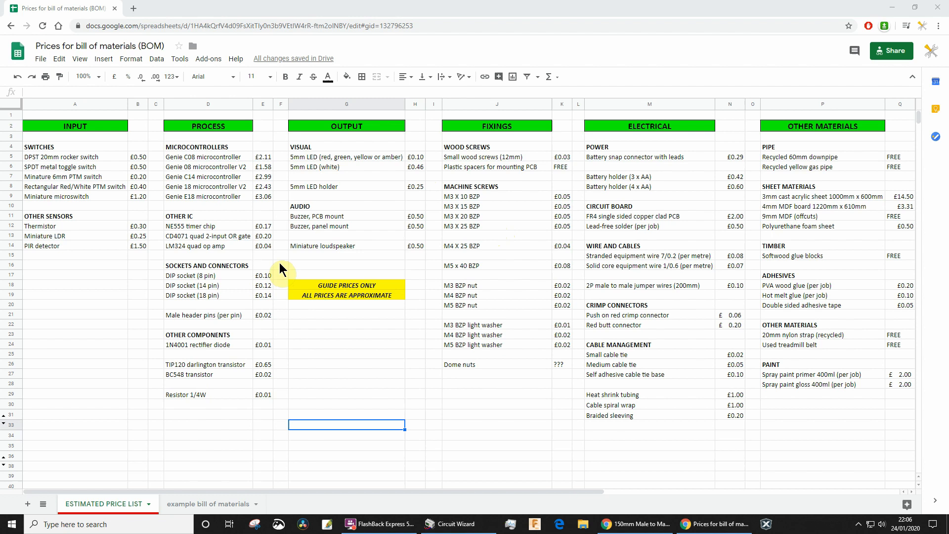
pyautogui.moveTo(174, 250)
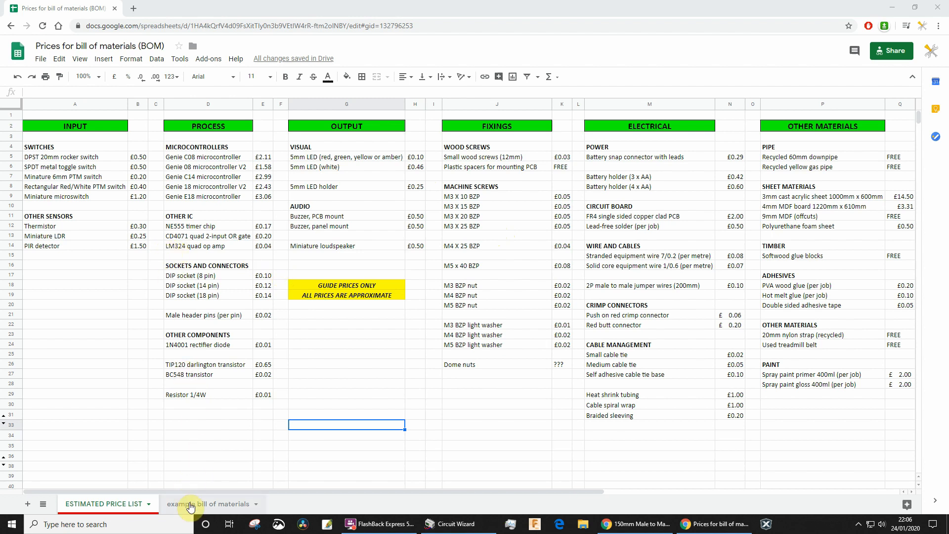
pyautogui.click(208, 504)
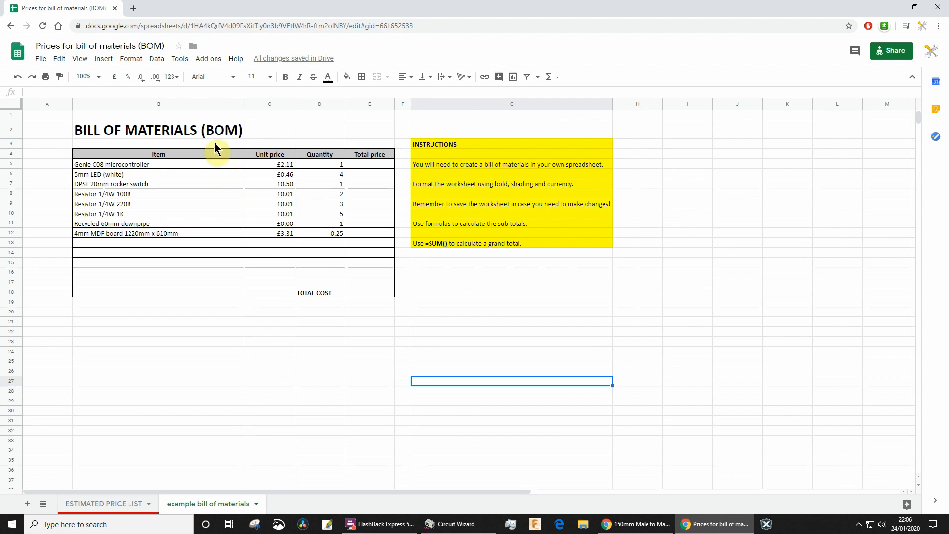
pyautogui.moveTo(220, 150)
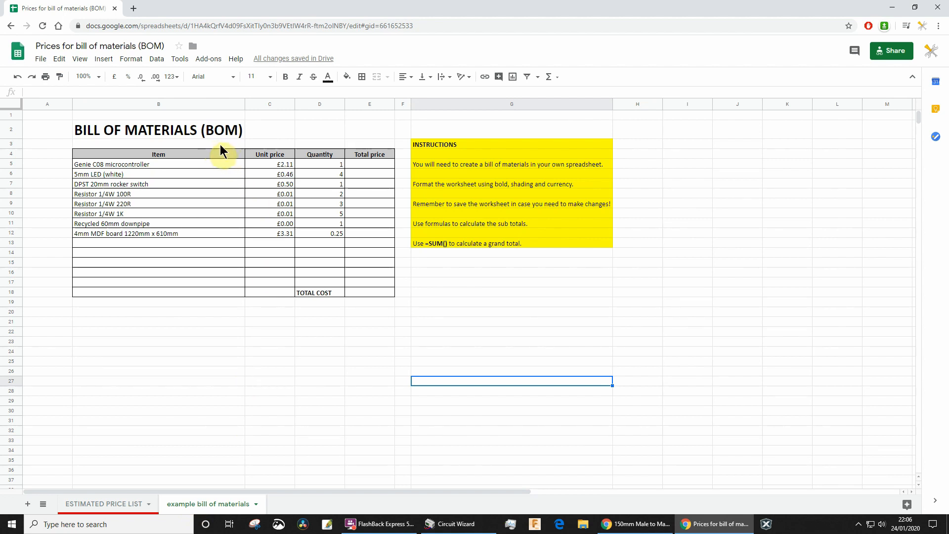
pyautogui.moveTo(194, 151)
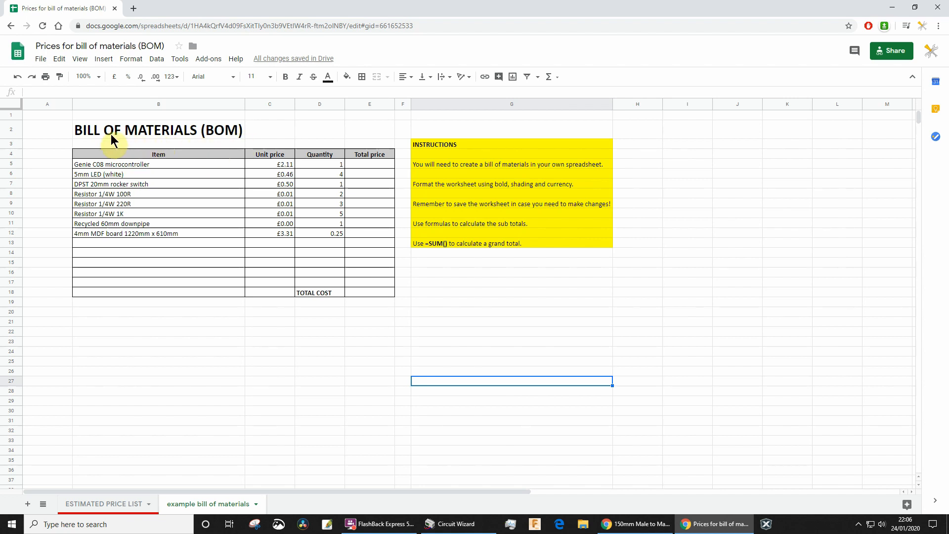
pyautogui.moveTo(305, 237)
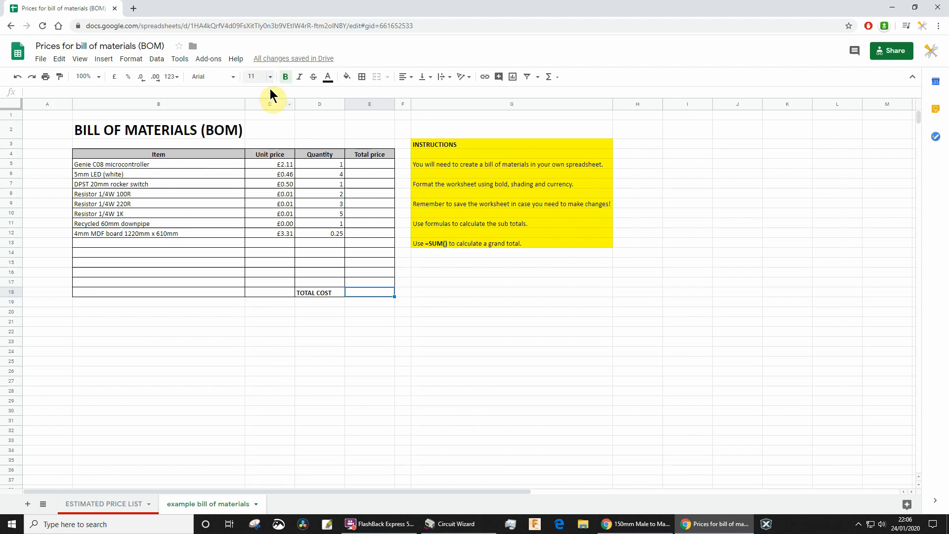
pyautogui.click(269, 104)
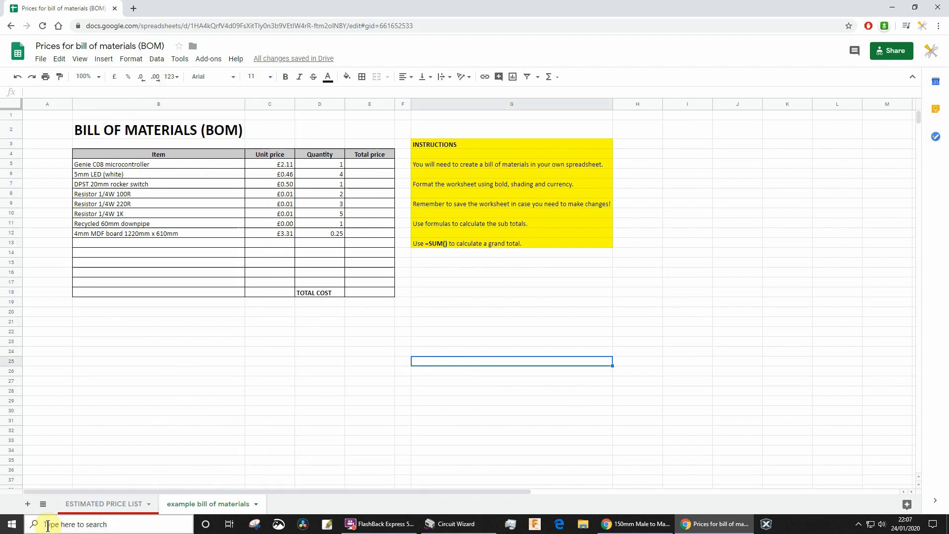
# - On the ESTIMATED PRICE LIST, pick out the DPST 20mm rocker switch and its £0.50 price
pyautogui.click(102, 504)
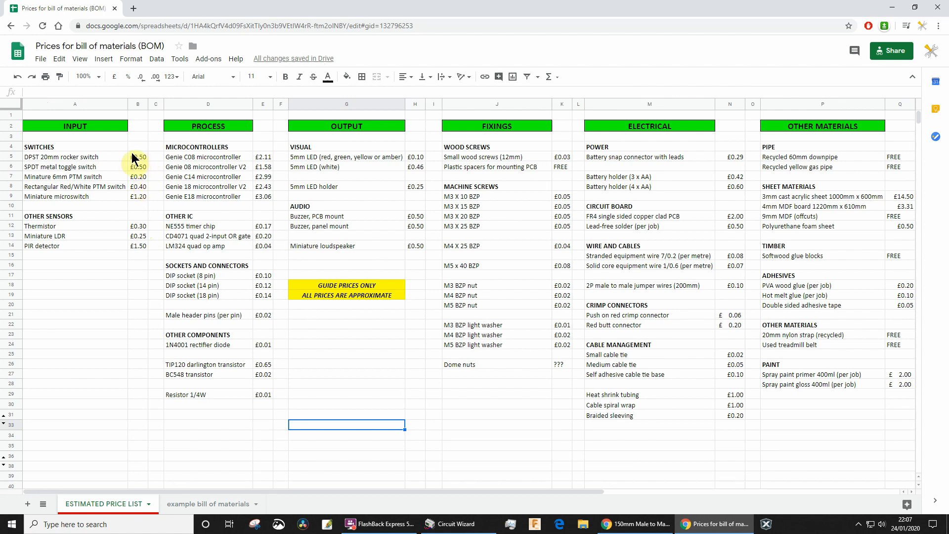
pyautogui.moveTo(223, 155)
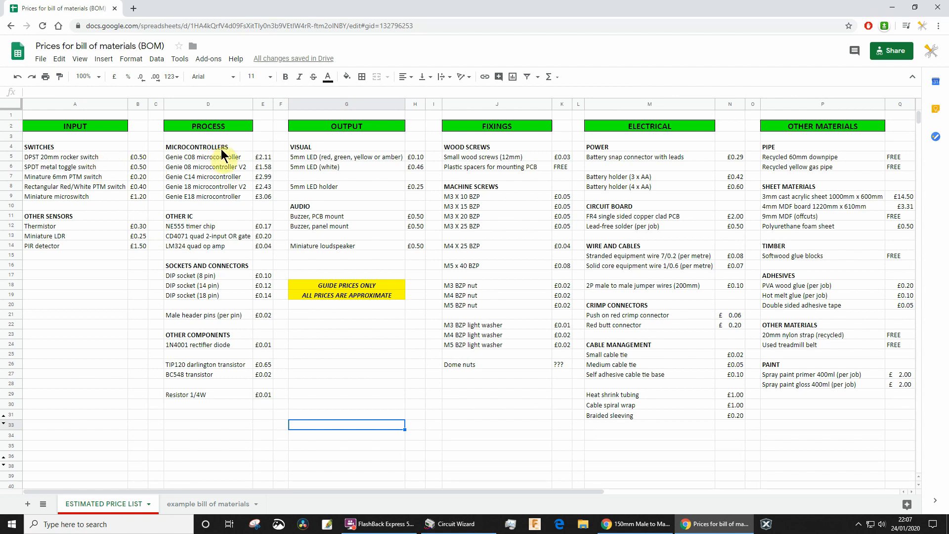
pyautogui.moveTo(80, 147)
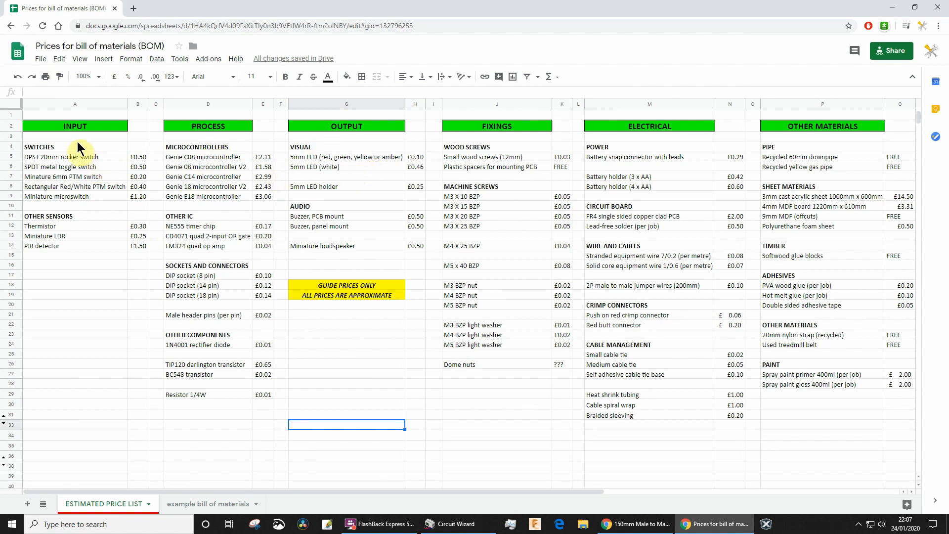
pyautogui.moveTo(47, 176)
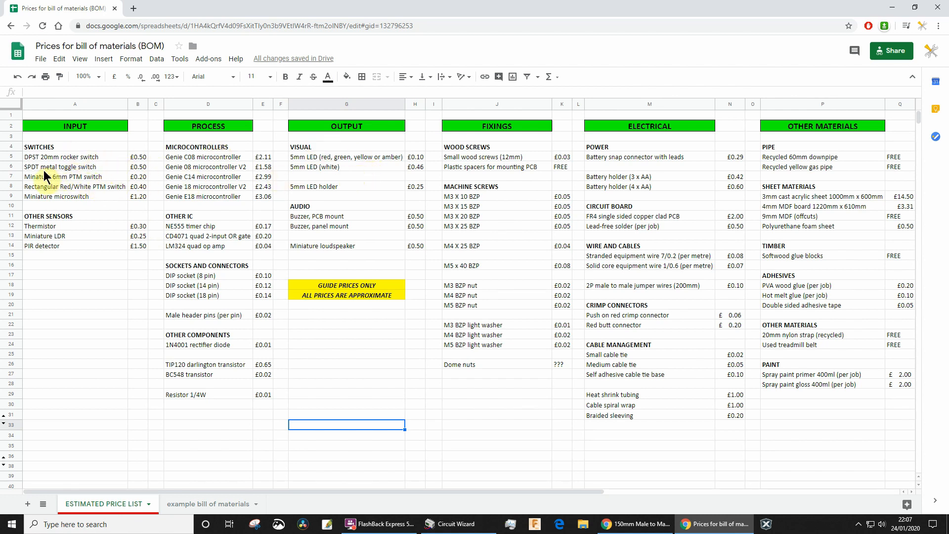
pyautogui.click(60, 157)
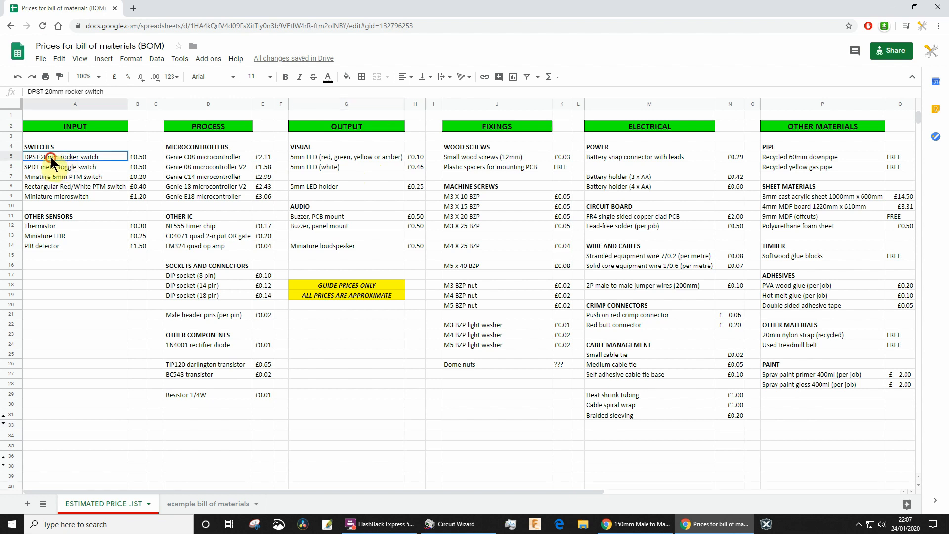
pyautogui.click(139, 157)
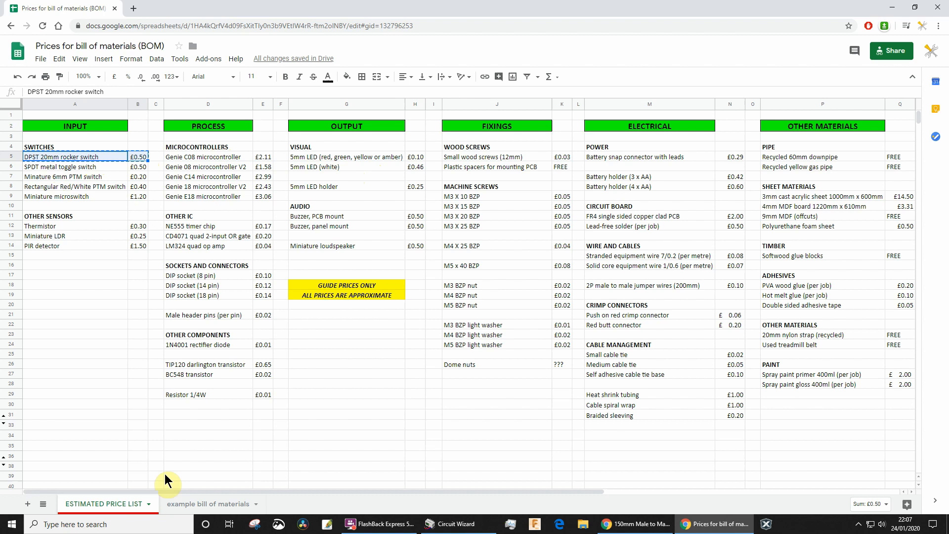
# - Return to the example bill of materials showing the rocker switch at £0.50
pyautogui.click(208, 503)
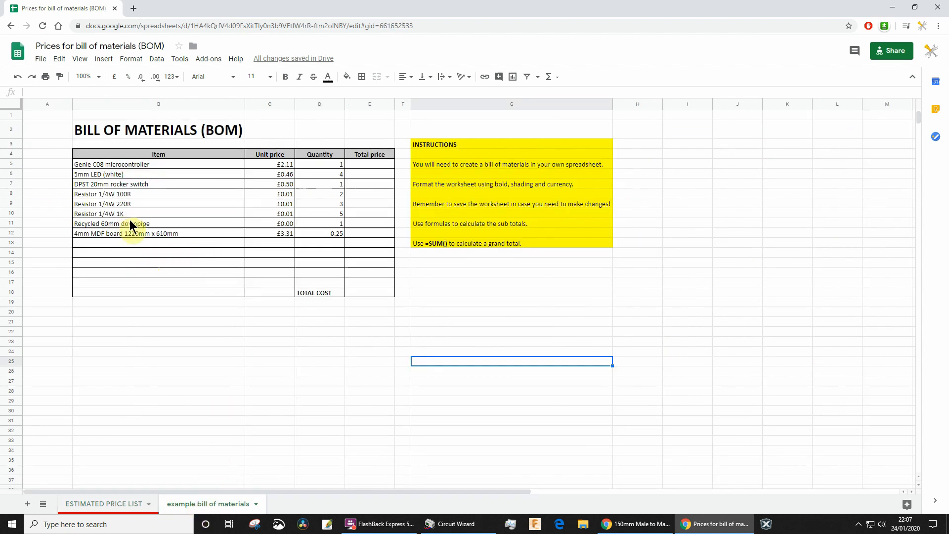
pyautogui.click(159, 243)
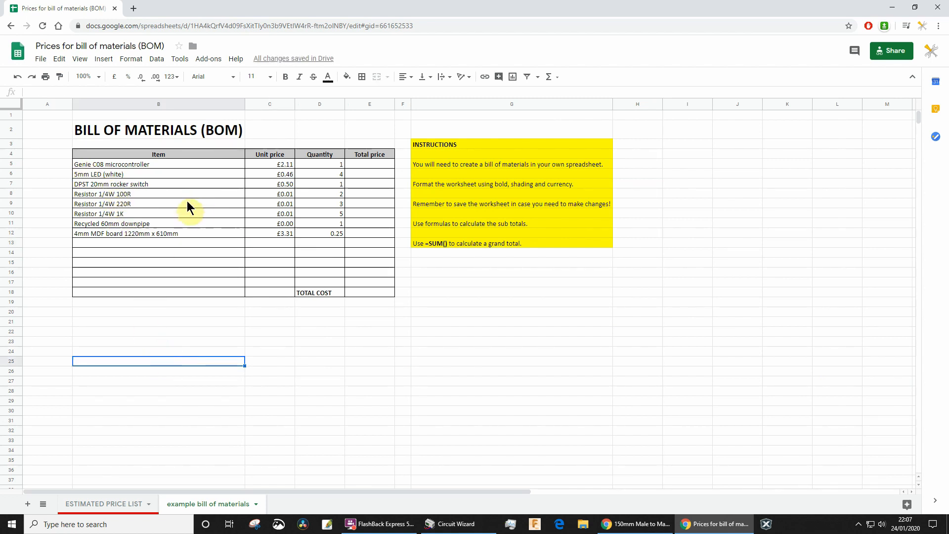
pyautogui.moveTo(255, 193)
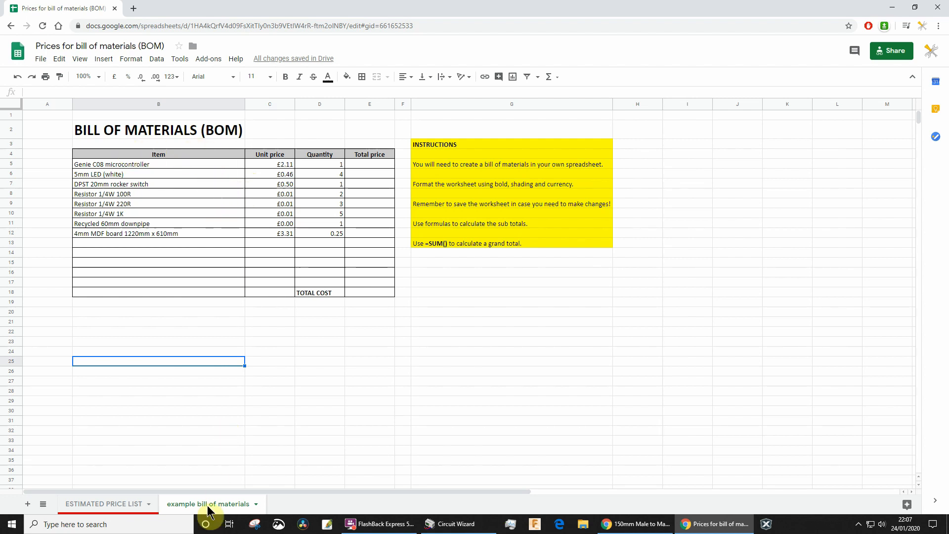
pyautogui.click(103, 503)
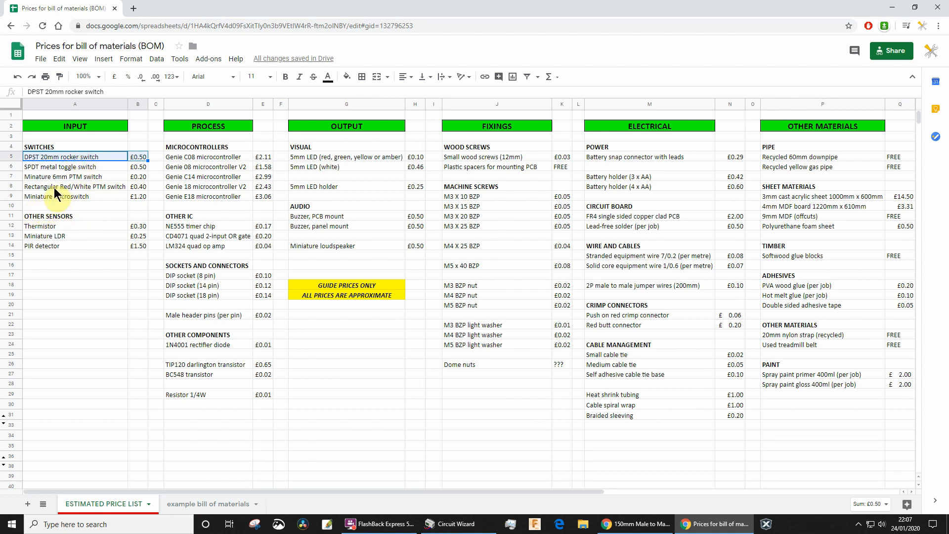
pyautogui.click(74, 187)
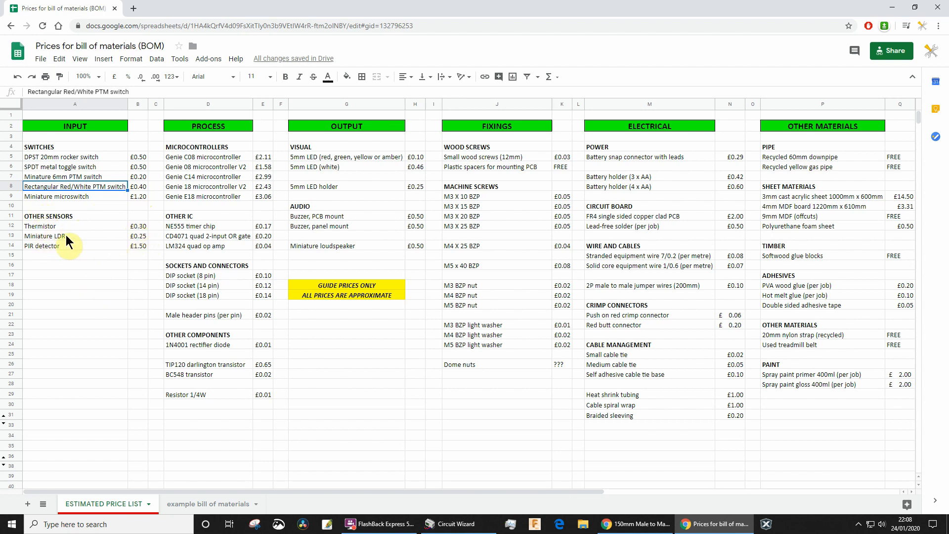
pyautogui.moveTo(50, 253)
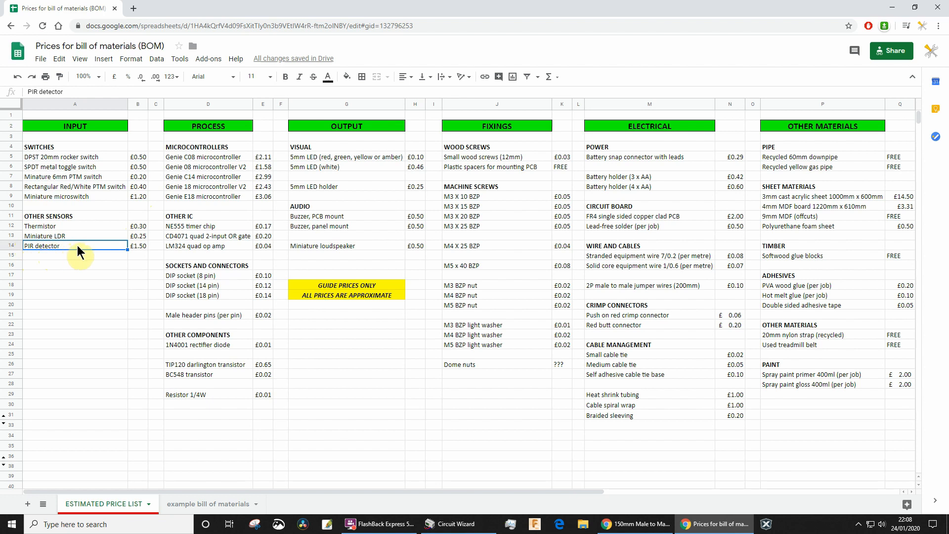
pyautogui.click(138, 245)
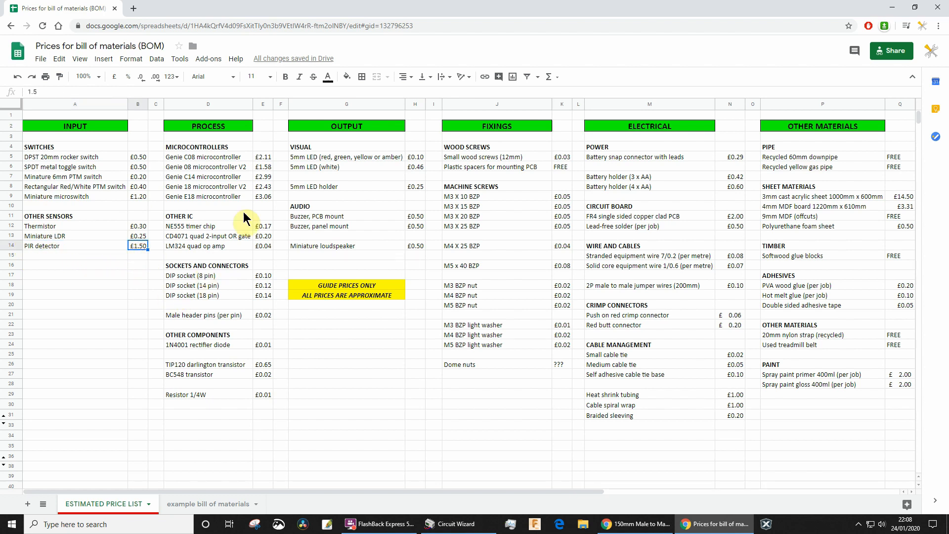
pyautogui.moveTo(231, 166)
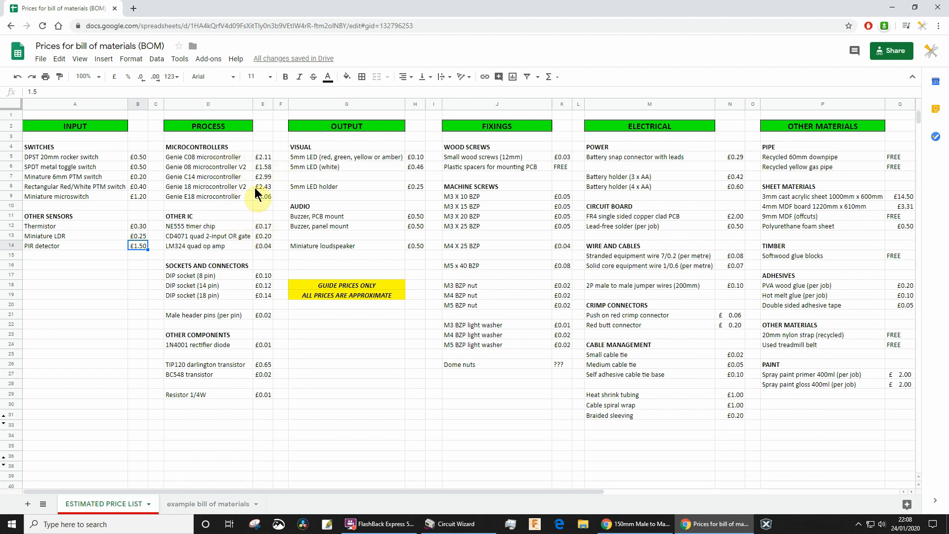
pyautogui.moveTo(210, 158)
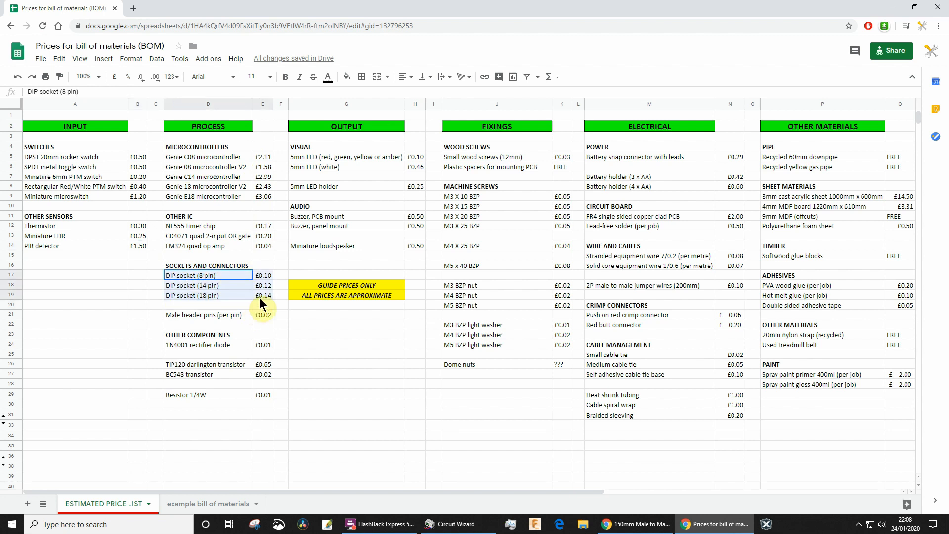
pyautogui.click(346, 344)
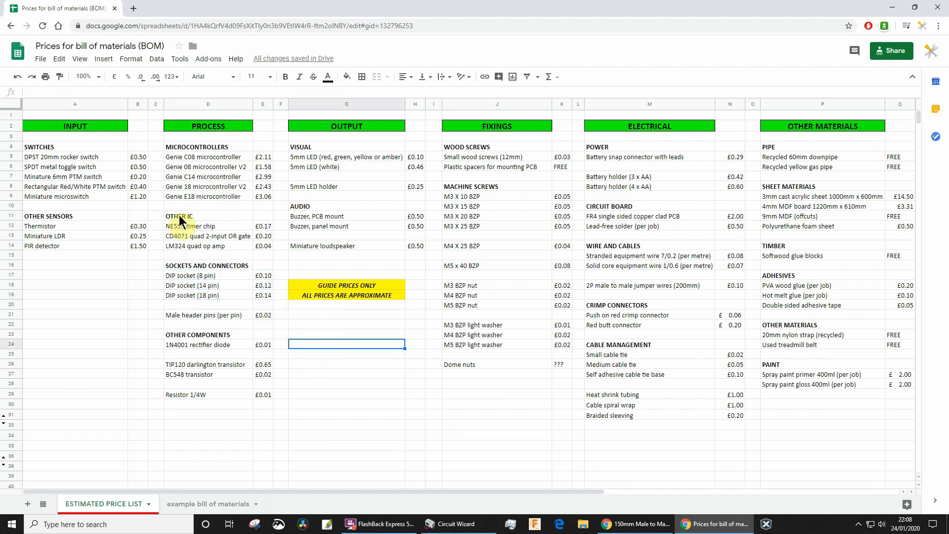
pyautogui.moveTo(176, 216); pyautogui.dragTo(262, 245)
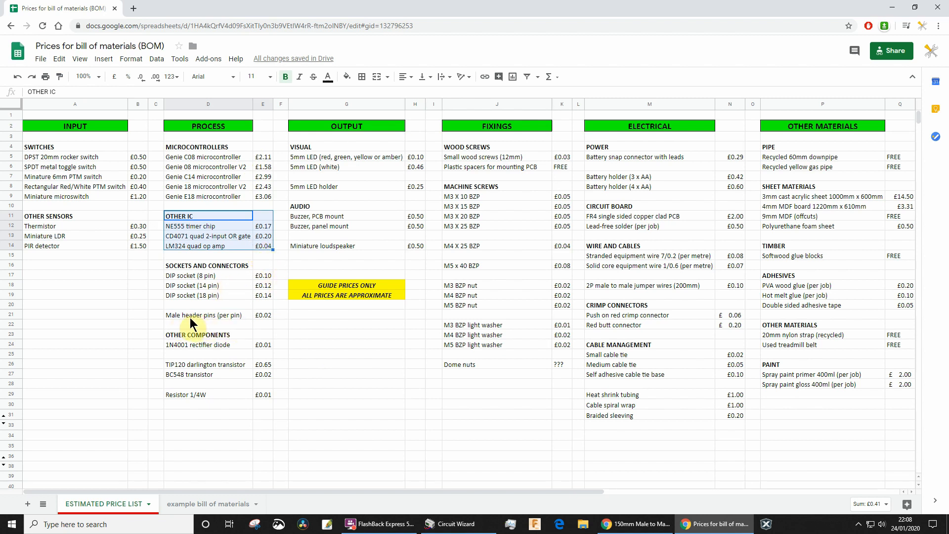
pyautogui.click(209, 315)
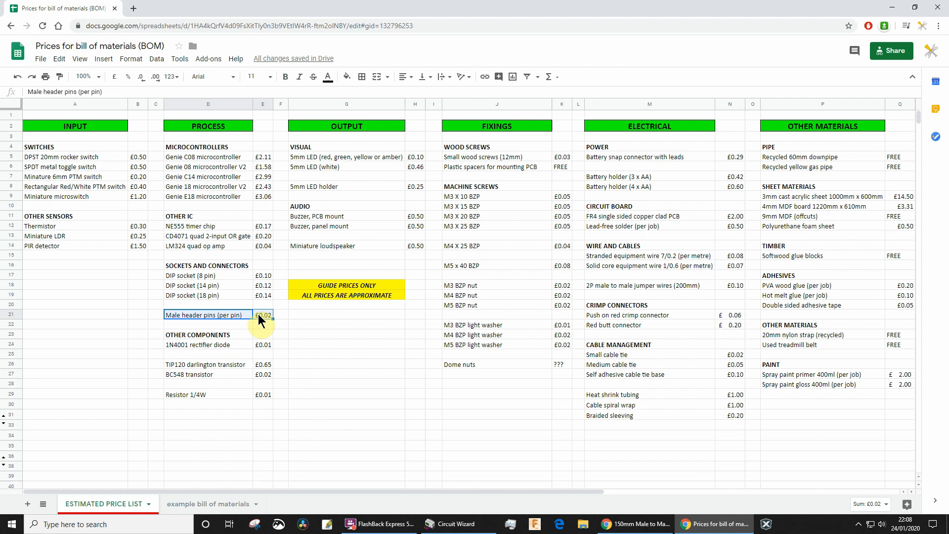
pyautogui.moveTo(193, 328)
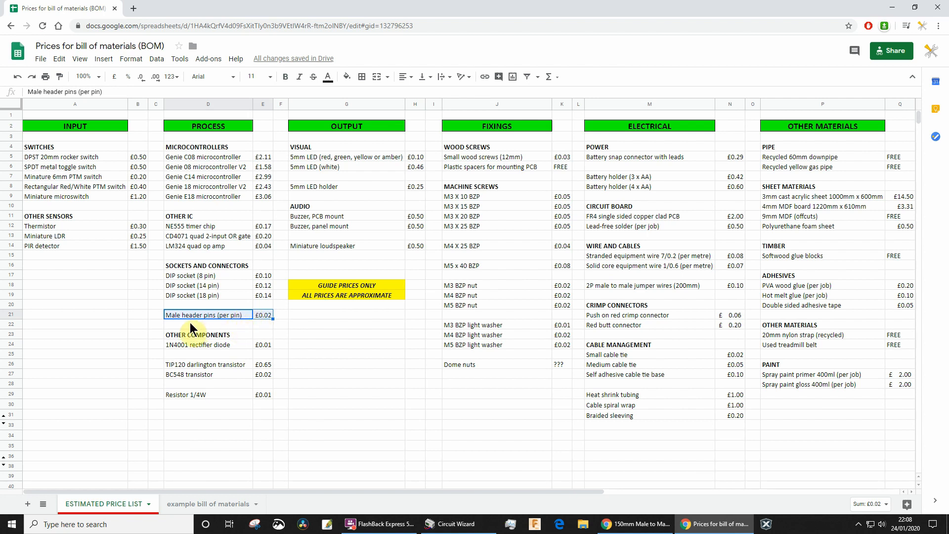
pyautogui.moveTo(251, 321)
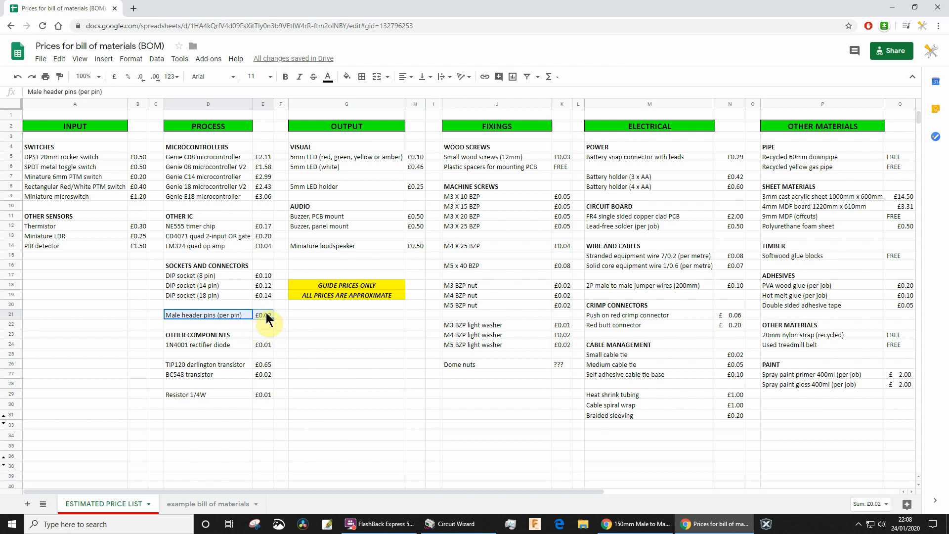
pyautogui.click(207, 344)
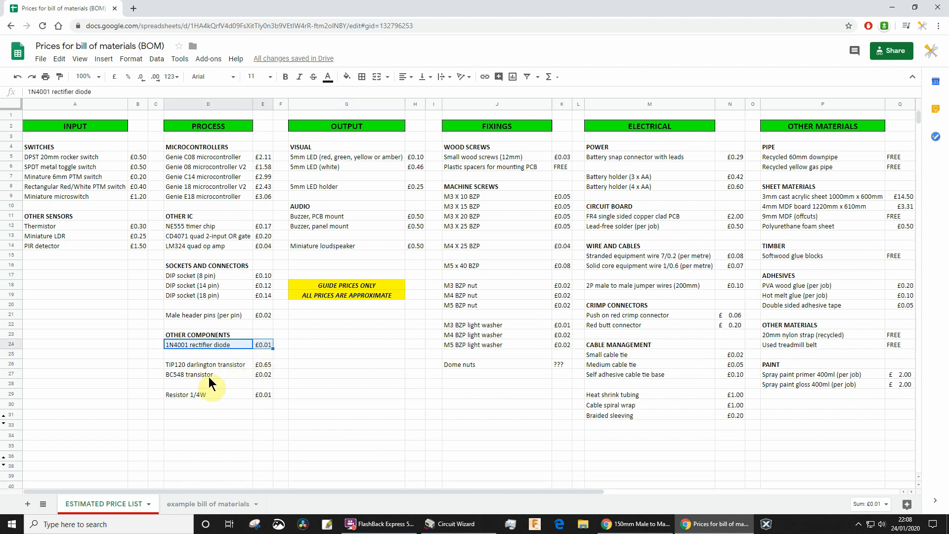
pyautogui.moveTo(311, 230)
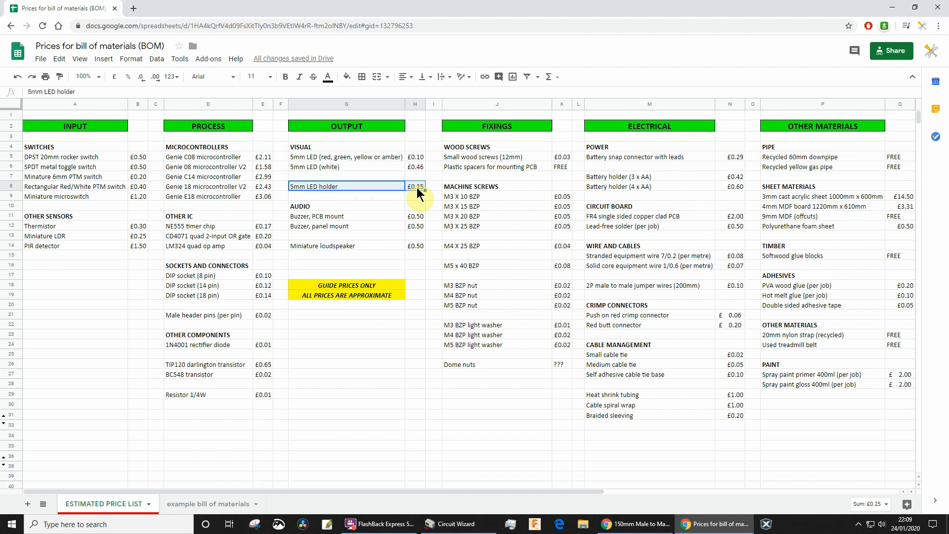
pyautogui.moveTo(328, 228)
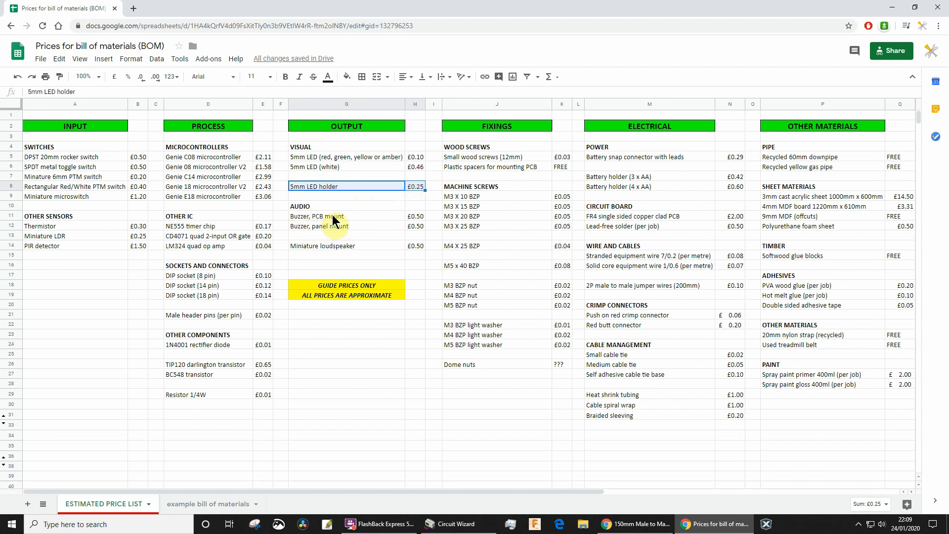
pyautogui.click(317, 217)
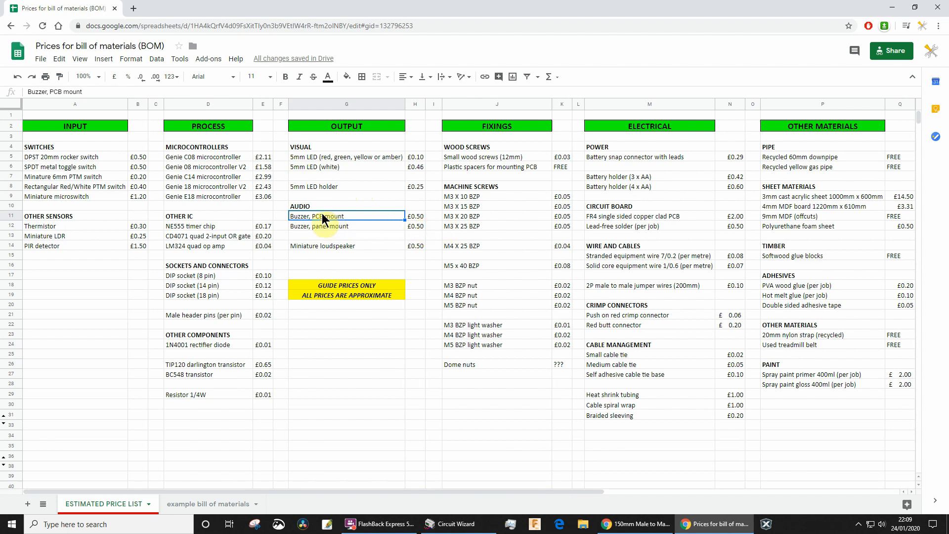
pyautogui.moveTo(312, 235)
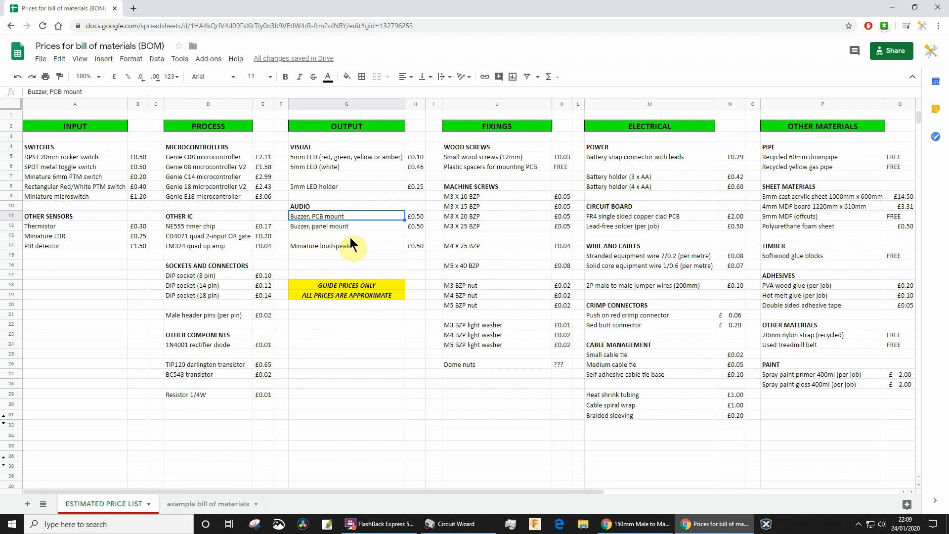
pyautogui.click(346, 246)
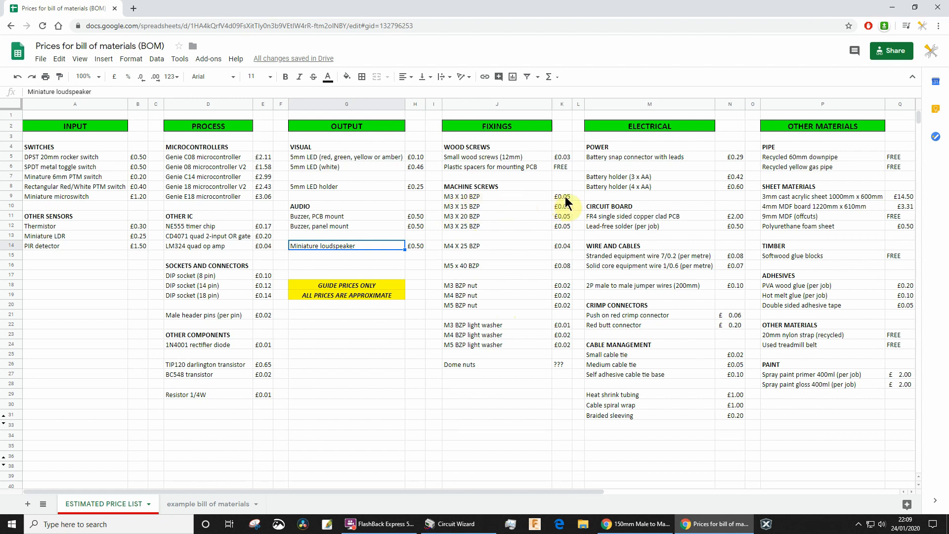
pyautogui.click(561, 196)
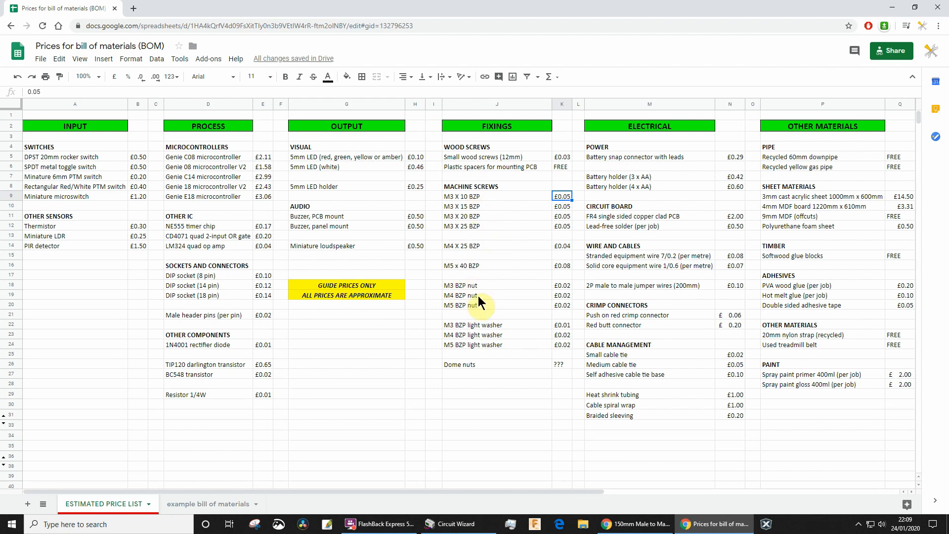
pyautogui.moveTo(495, 338)
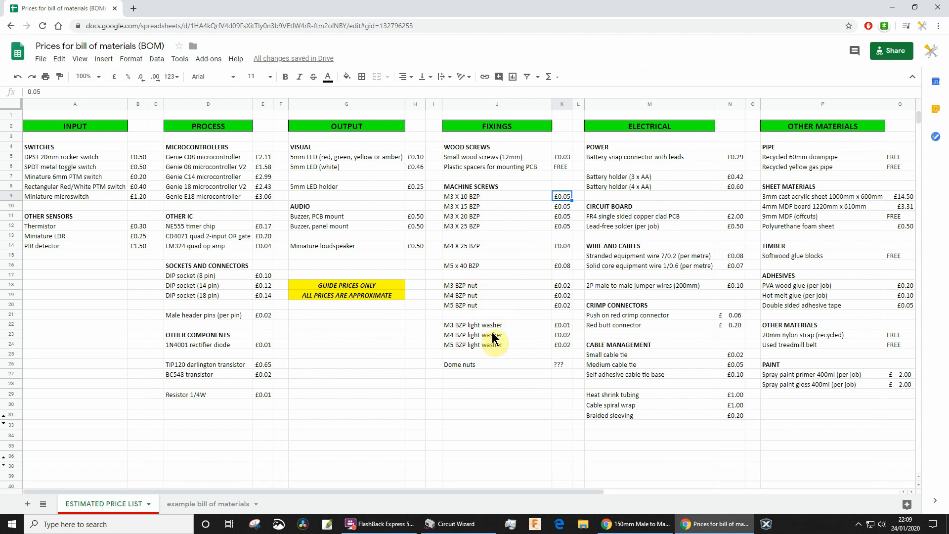
pyautogui.moveTo(472, 236)
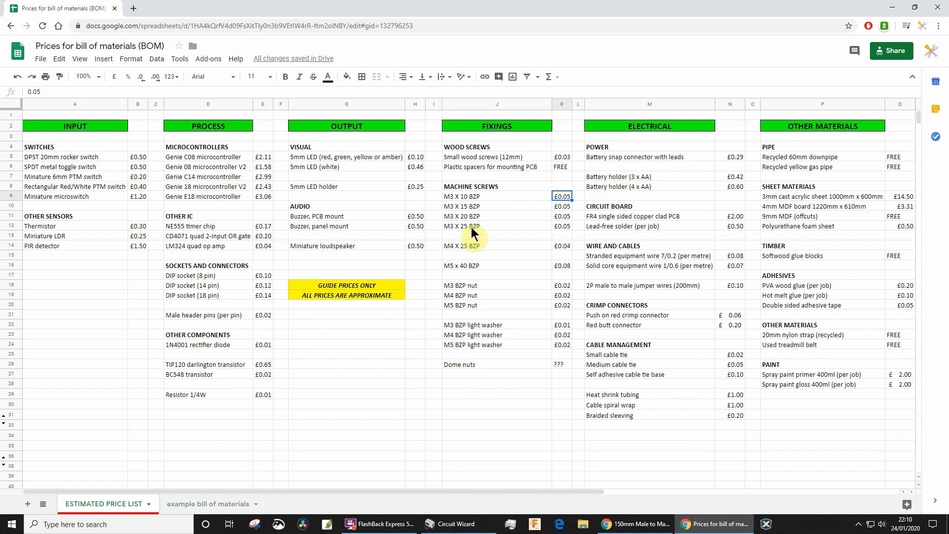
pyautogui.moveTo(476, 243)
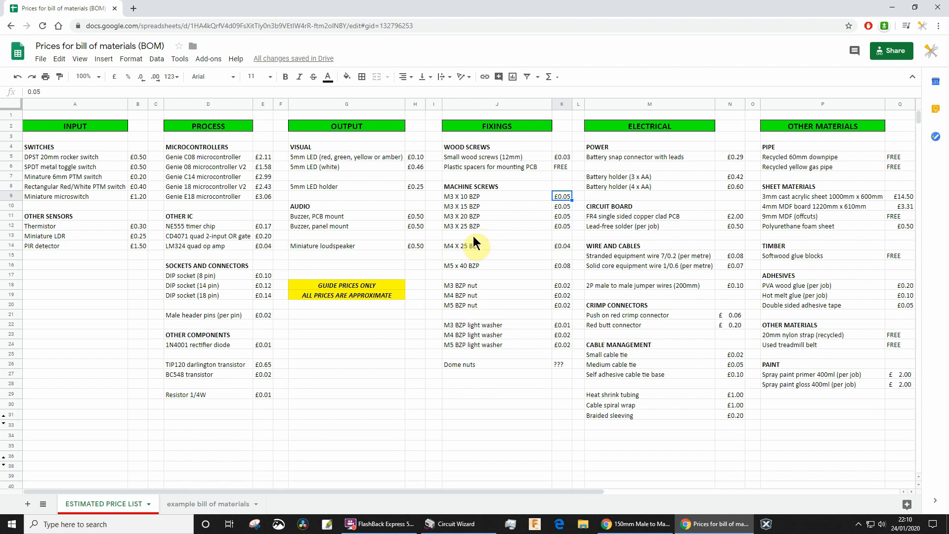
pyautogui.moveTo(479, 333)
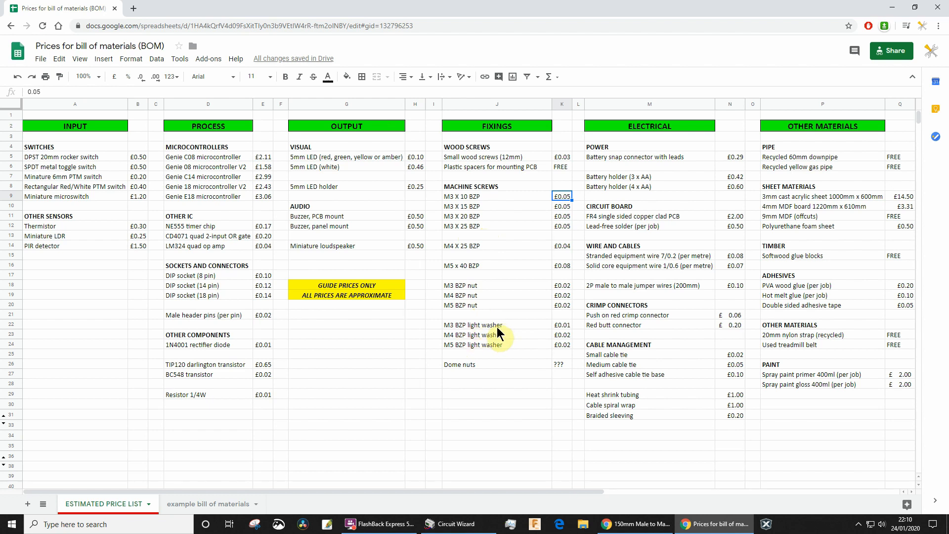
pyautogui.moveTo(507, 345)
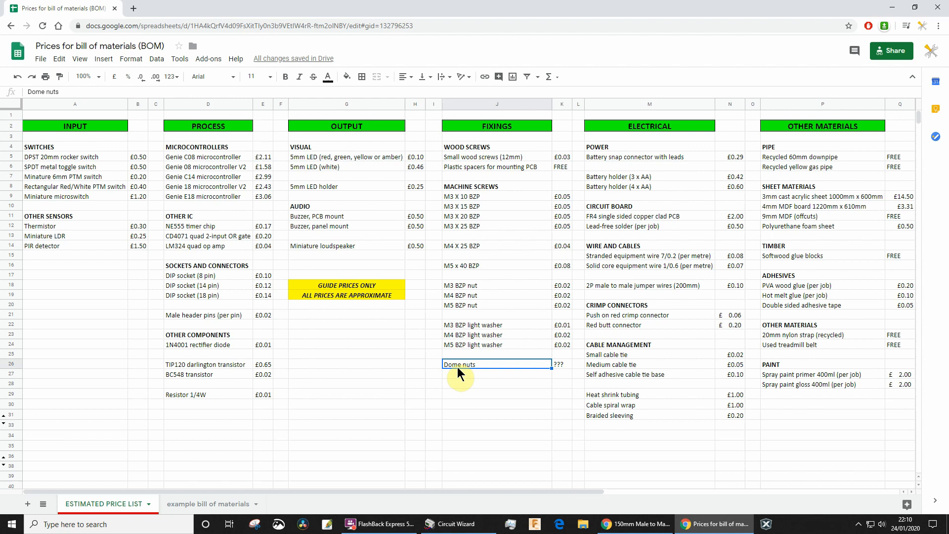
pyautogui.moveTo(478, 370)
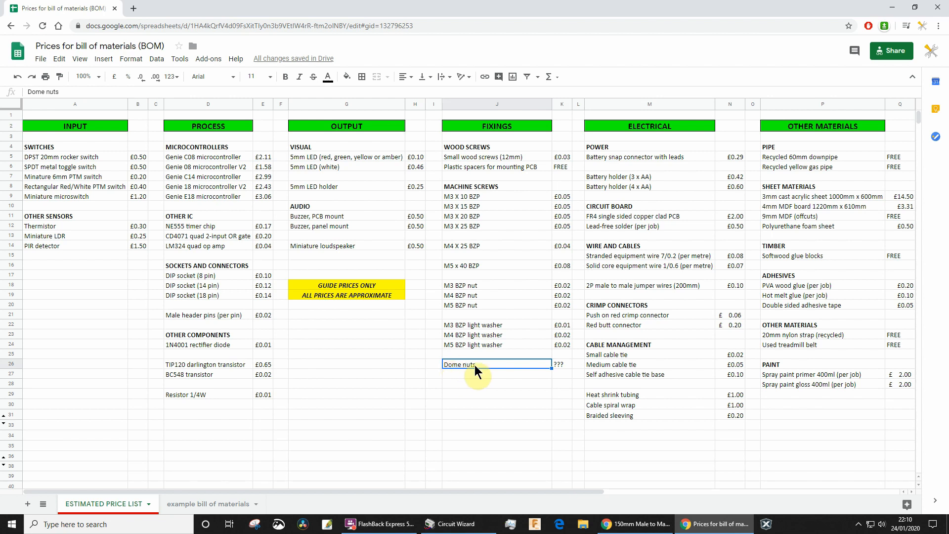
pyautogui.click(560, 364)
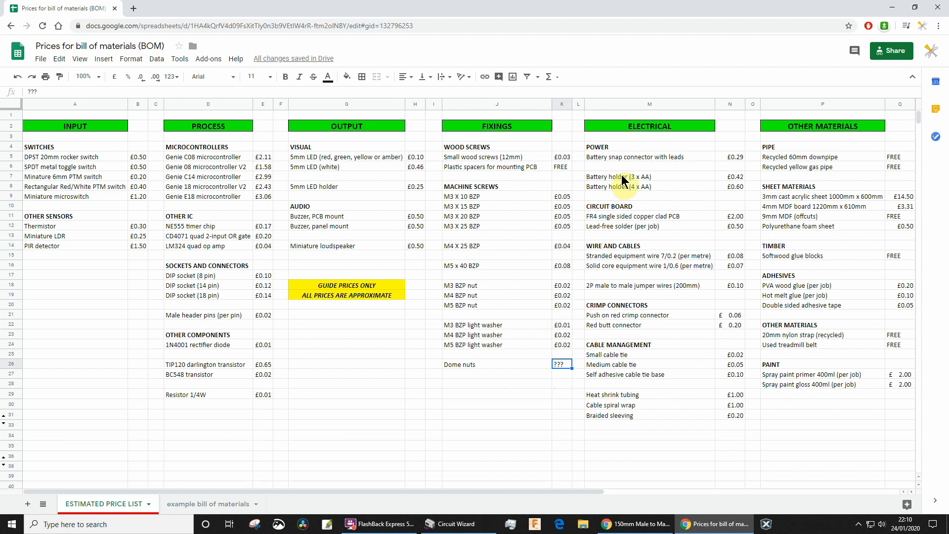
# - Point out the battery snap connector entry and the lead-free solder's £0.50 price
pyautogui.click(636, 157)
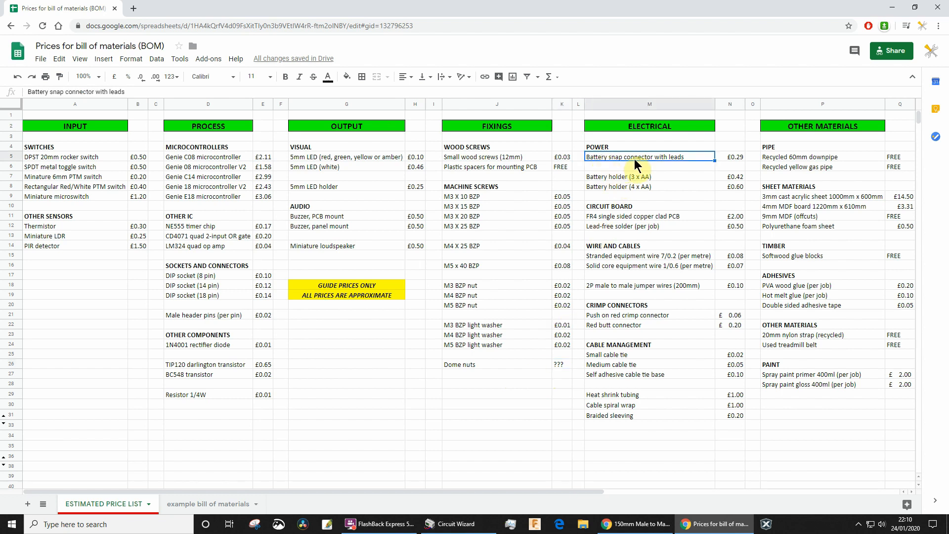
pyautogui.moveTo(698, 162)
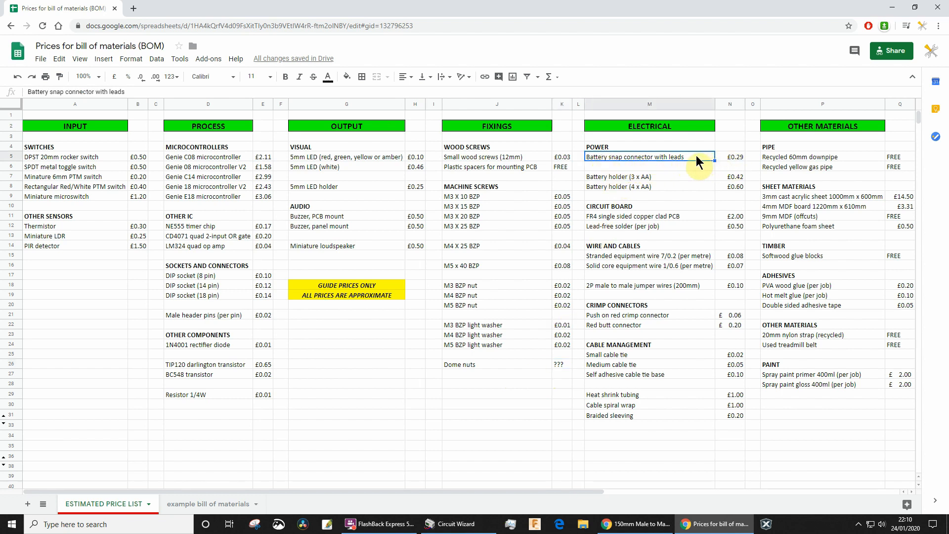
pyautogui.moveTo(644, 187)
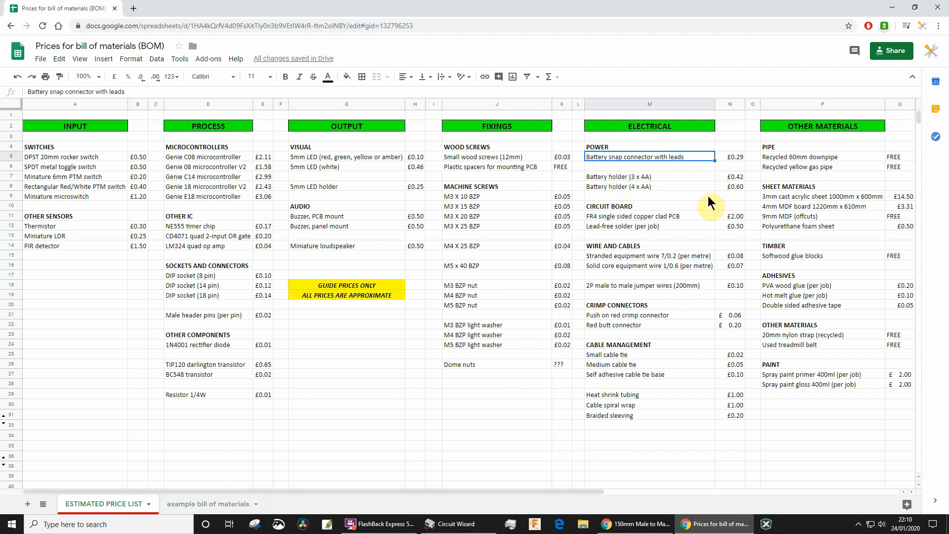
pyautogui.moveTo(660, 218)
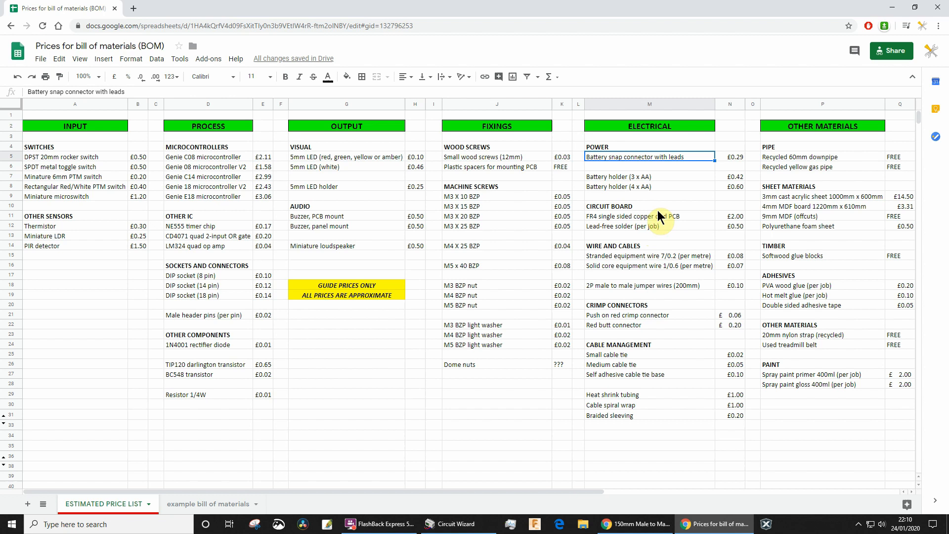
pyautogui.moveTo(599, 226)
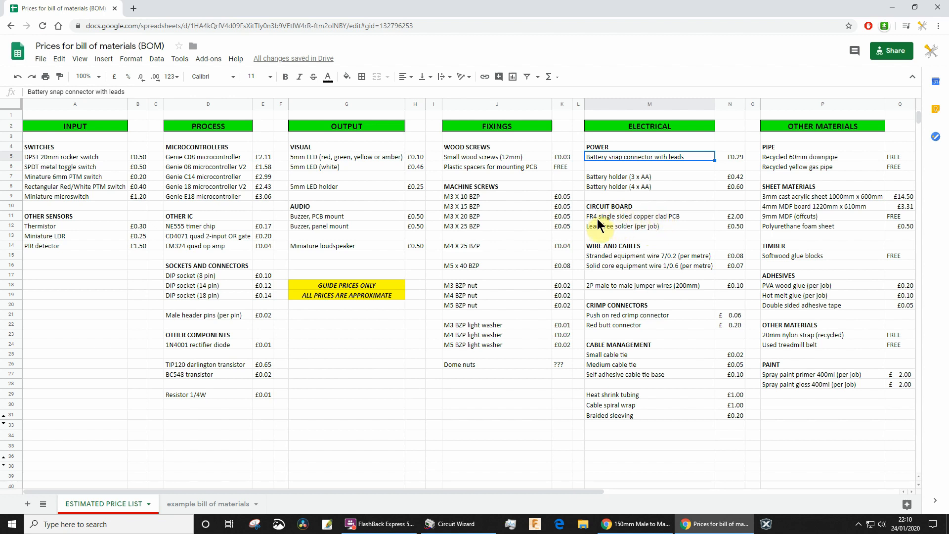
pyautogui.moveTo(593, 221)
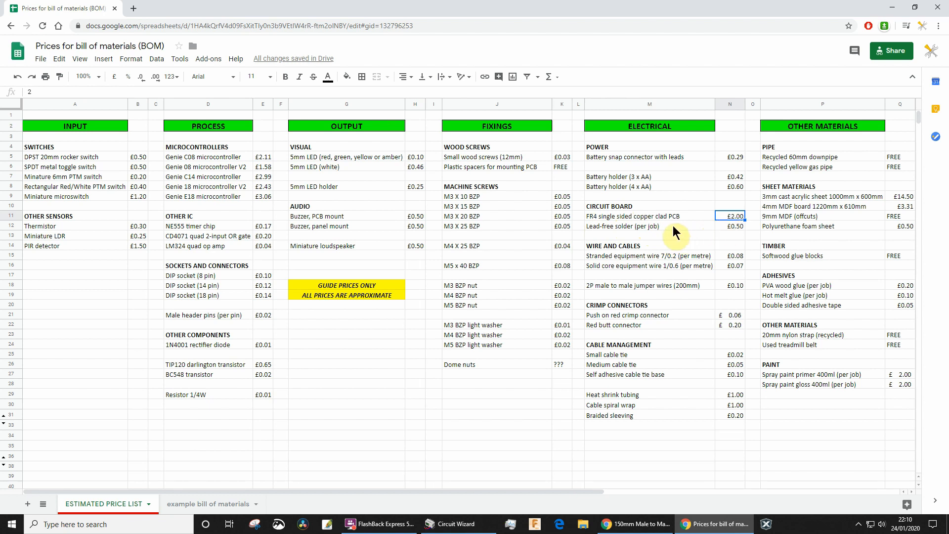
pyautogui.click(731, 226)
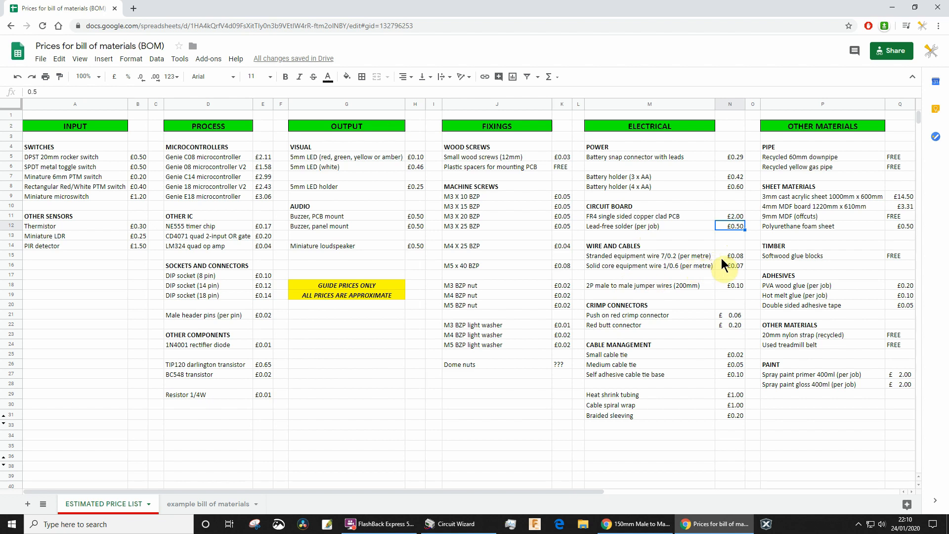
pyautogui.moveTo(687, 261)
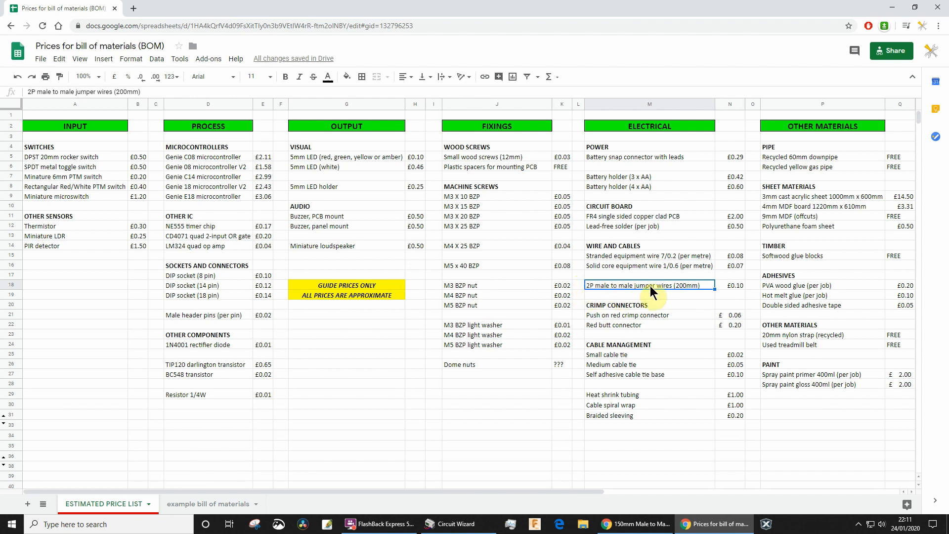
pyautogui.moveTo(744, 293)
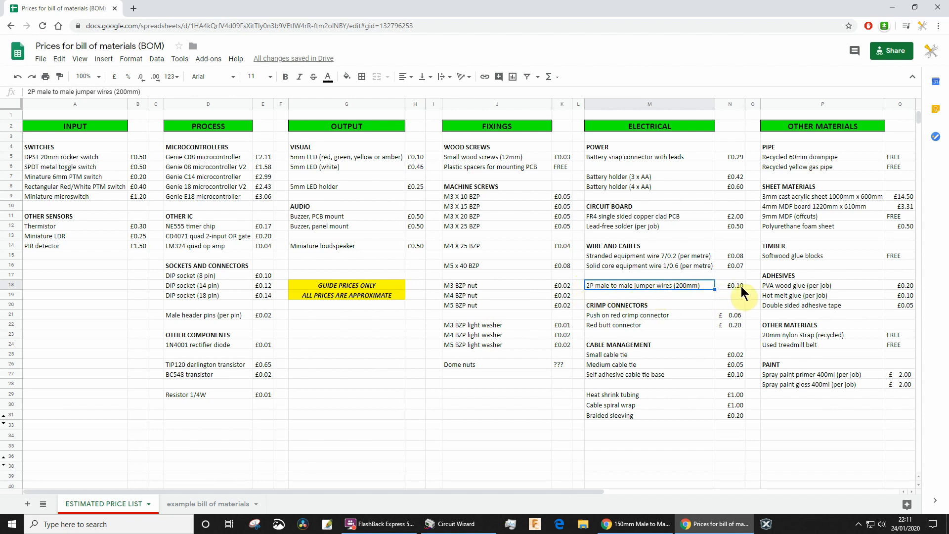
pyautogui.moveTo(674, 325)
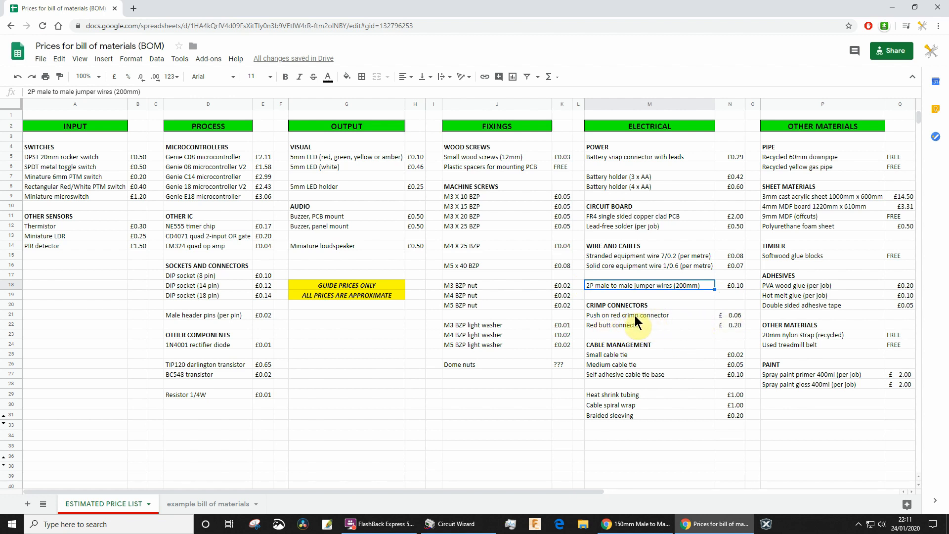
pyautogui.moveTo(733, 319)
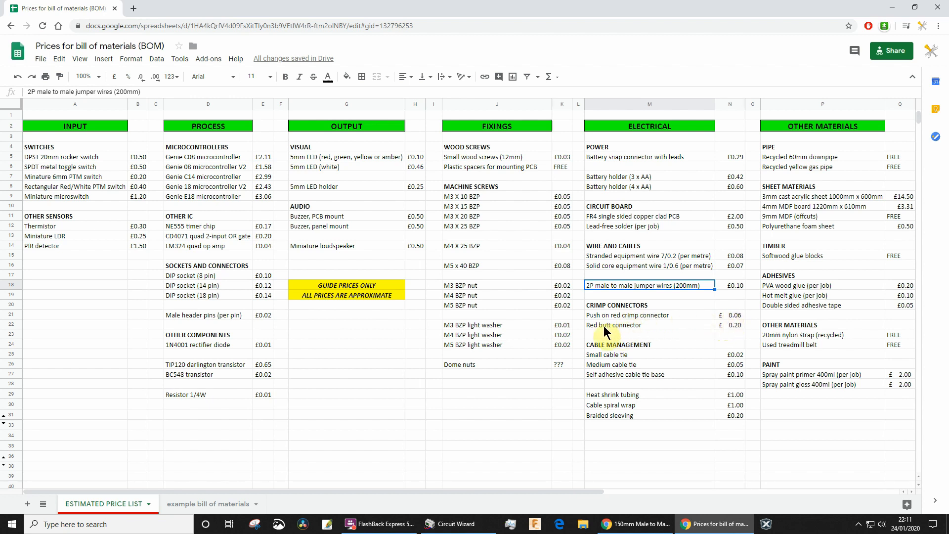
# - Copy the Recycled yellow gas pipe item and move to the example bill of materials
pyautogui.click(613, 326)
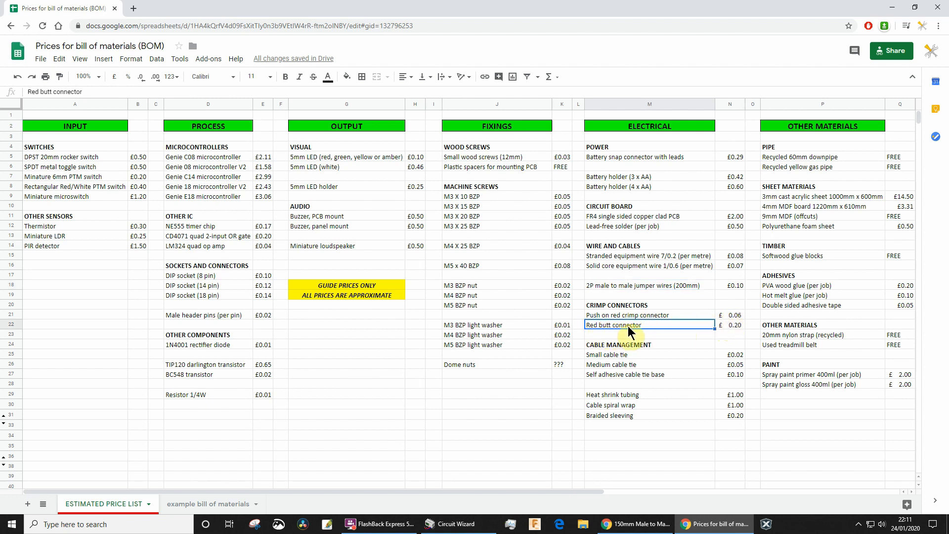
pyautogui.moveTo(663, 333)
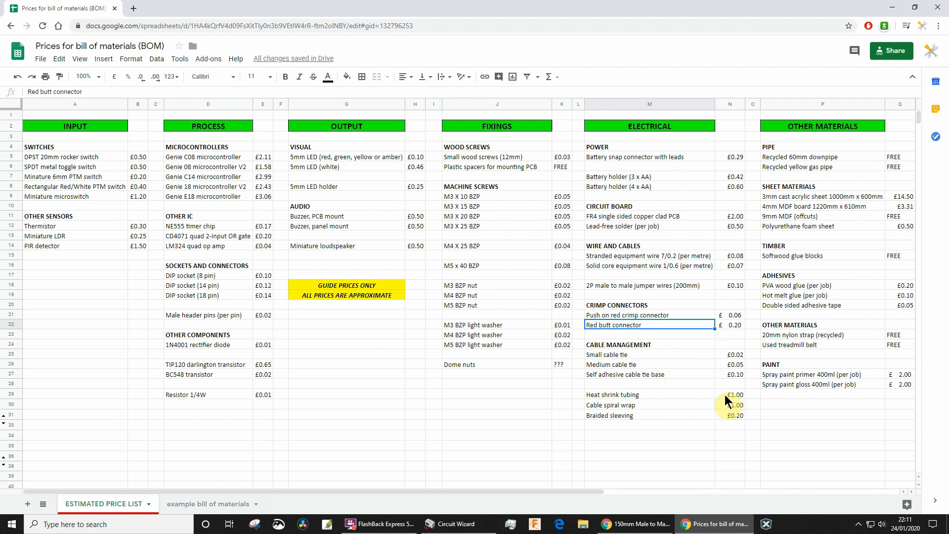
pyautogui.moveTo(721, 401)
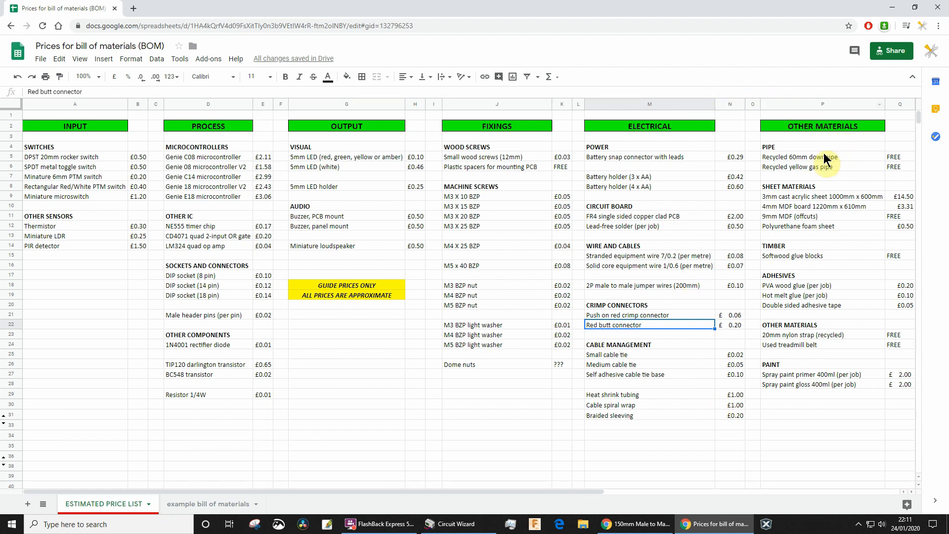
pyautogui.moveTo(806, 173)
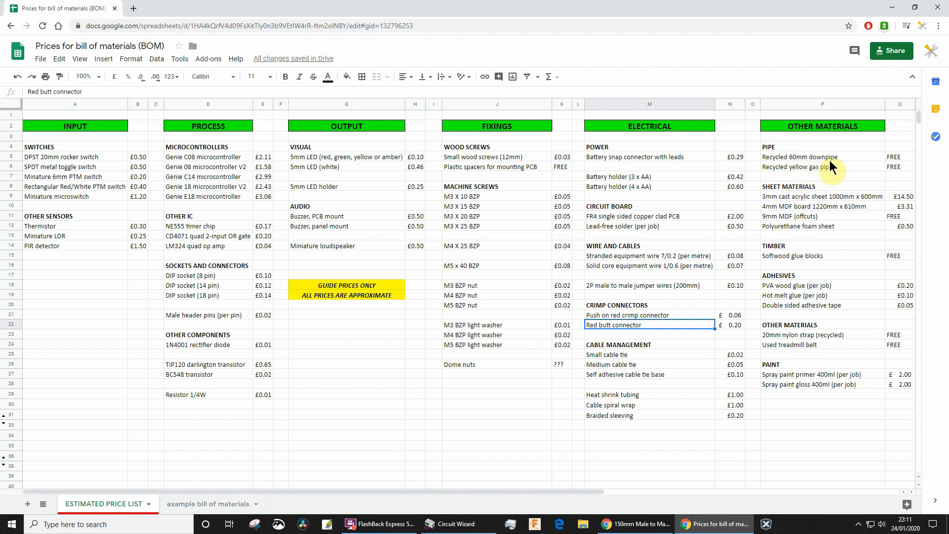
pyautogui.click(822, 166)
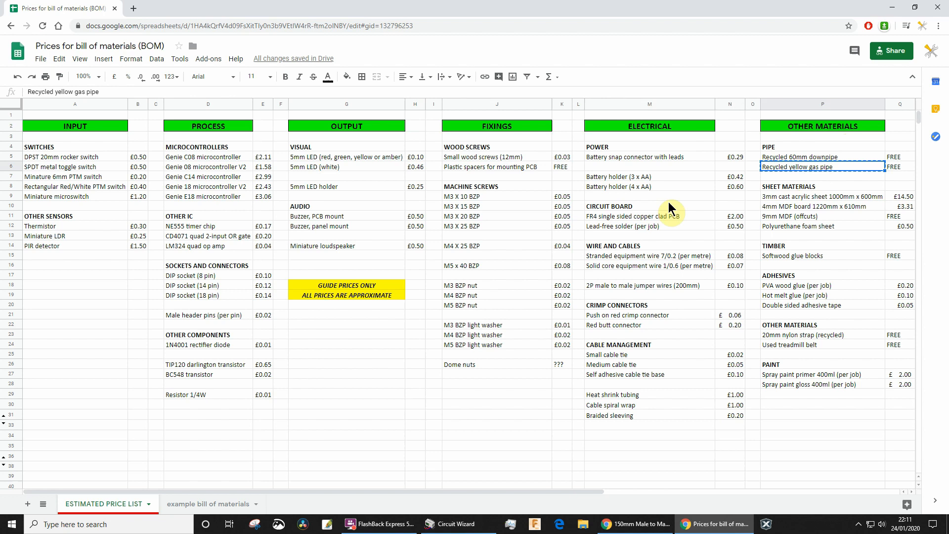
pyautogui.click(208, 507)
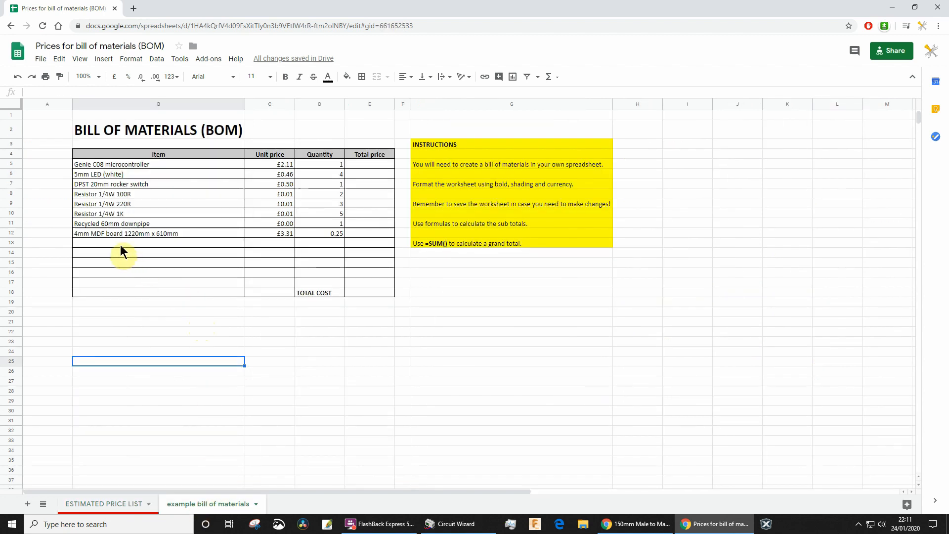
# - Add 'Recycled yellow gas pipe' as a bill item with unit price 0 and quantity 1
pyautogui.write('Recycled yellow gas pipe')
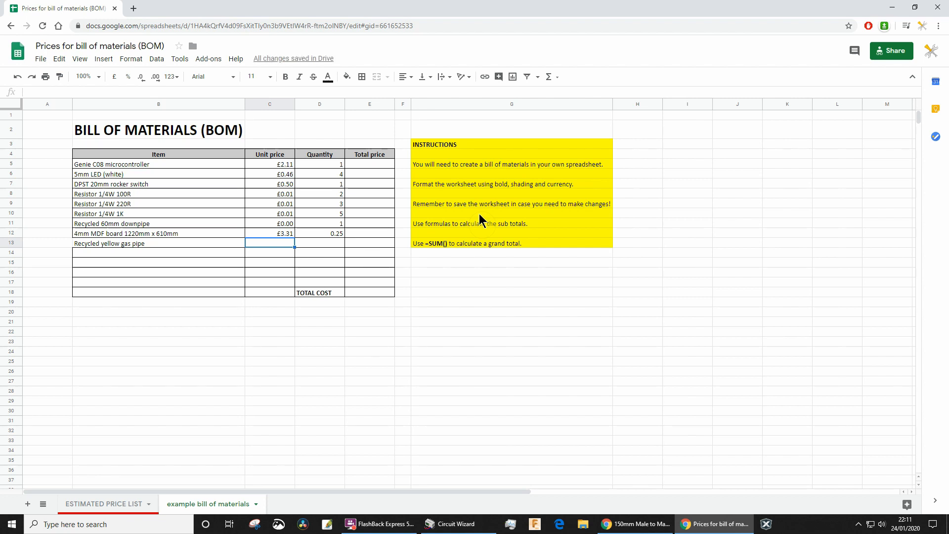
pyautogui.write('0')
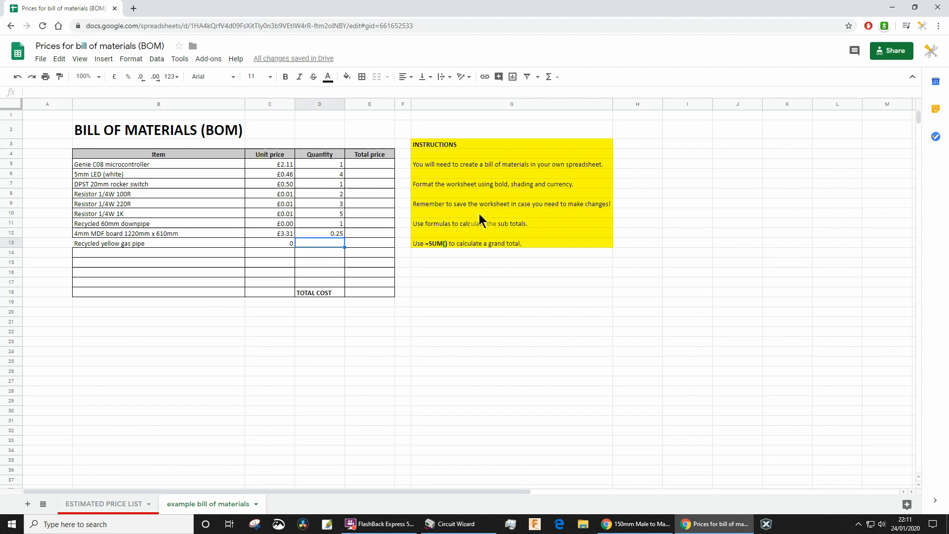
pyautogui.write('1')
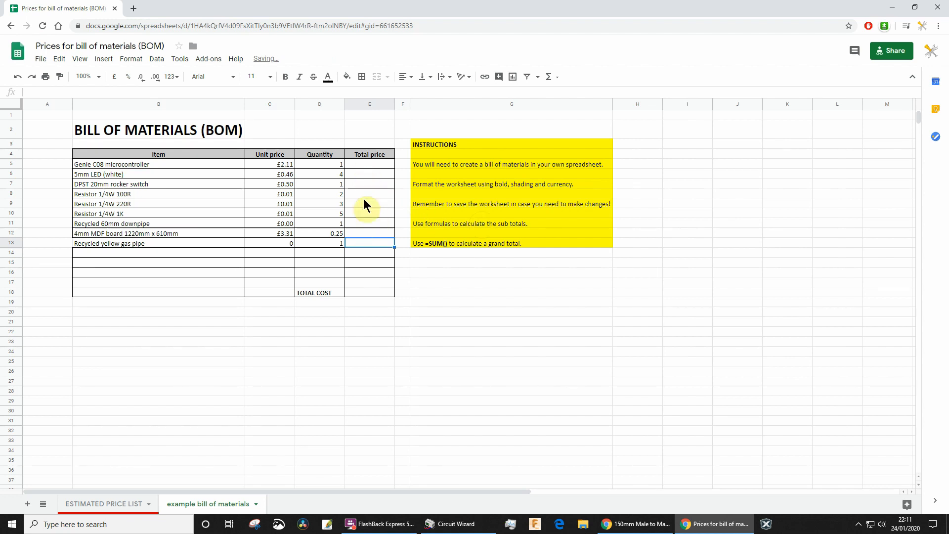
pyautogui.click(369, 164)
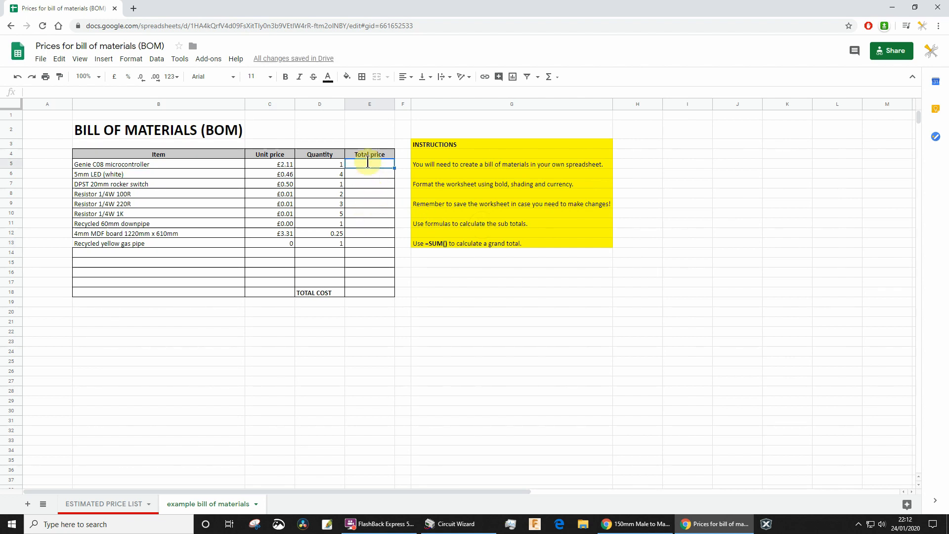
# - Enter the unit price times quantity total formula and format the Unit price column as pounds
pyautogui.write('=D5')
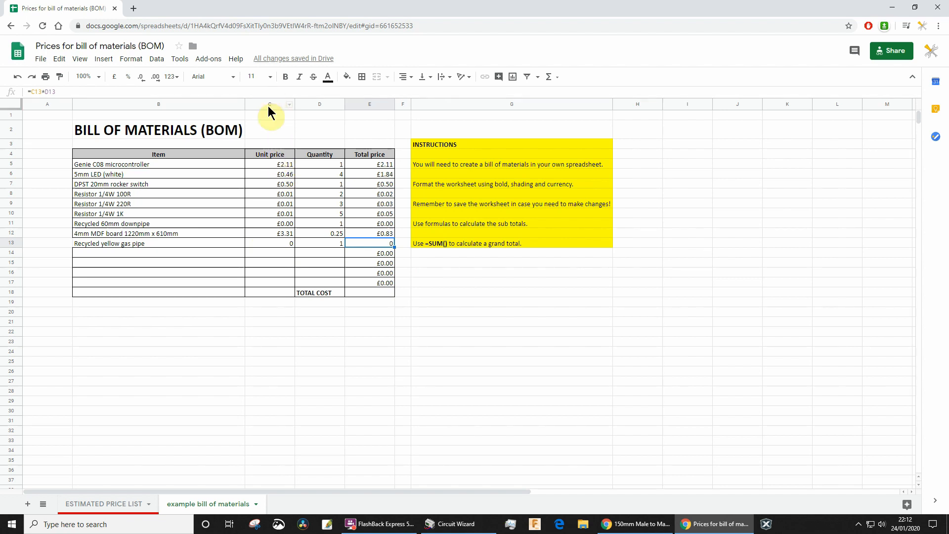
pyautogui.click(269, 104)
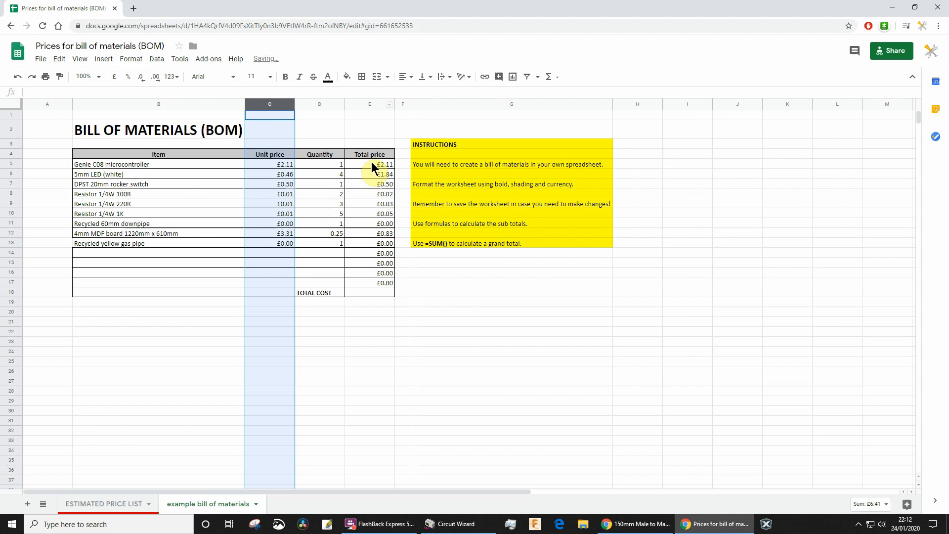
pyautogui.moveTo(374, 242)
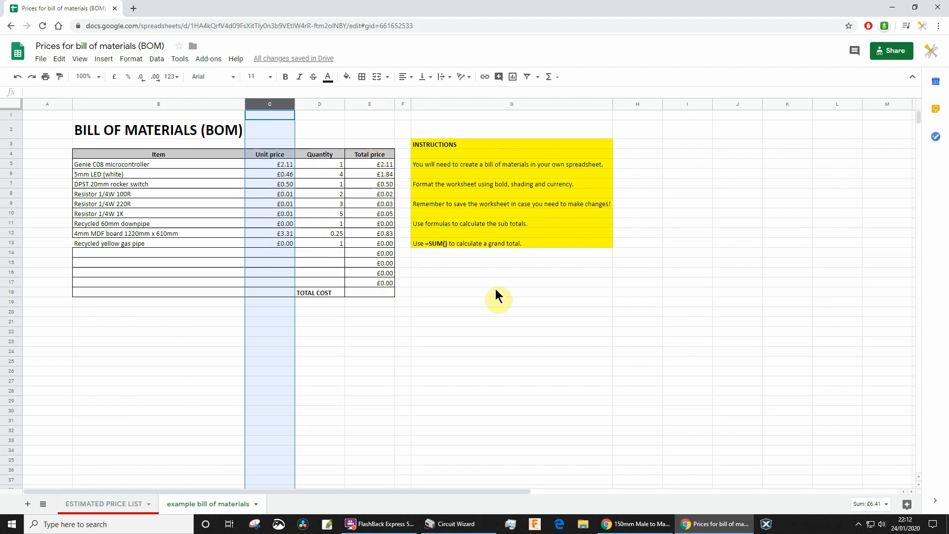
pyautogui.click(510, 293)
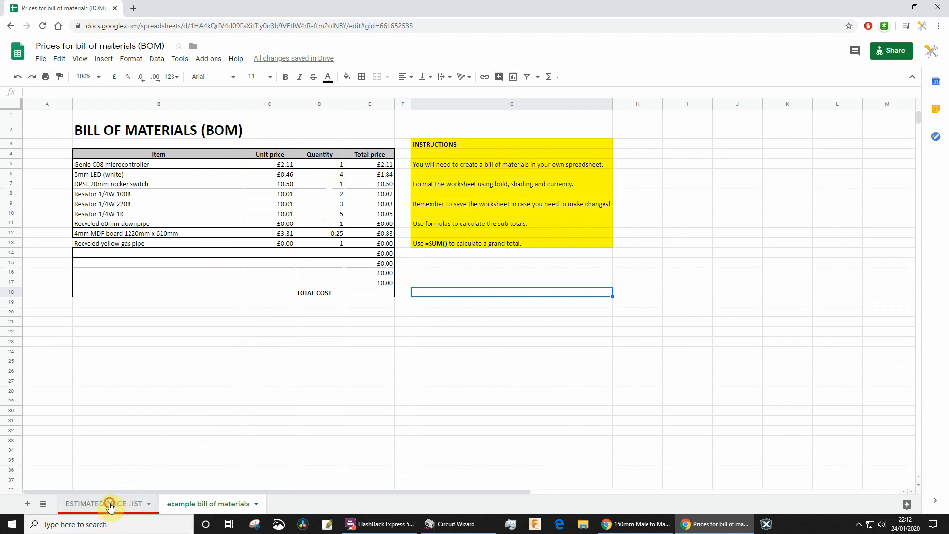
# - Copy the 4mm MDF board 1220mm x 610mm item from the price list into the bill
pyautogui.click(101, 504)
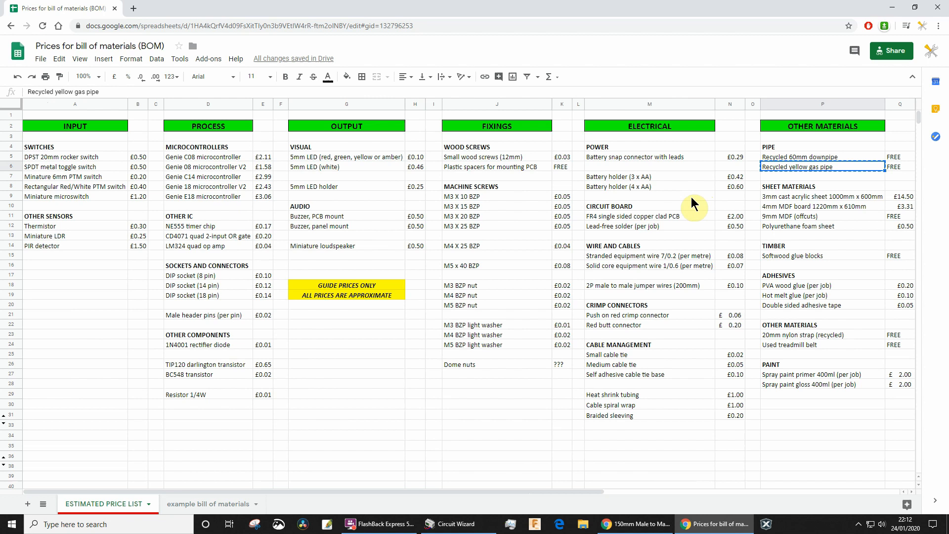
pyautogui.moveTo(830, 193)
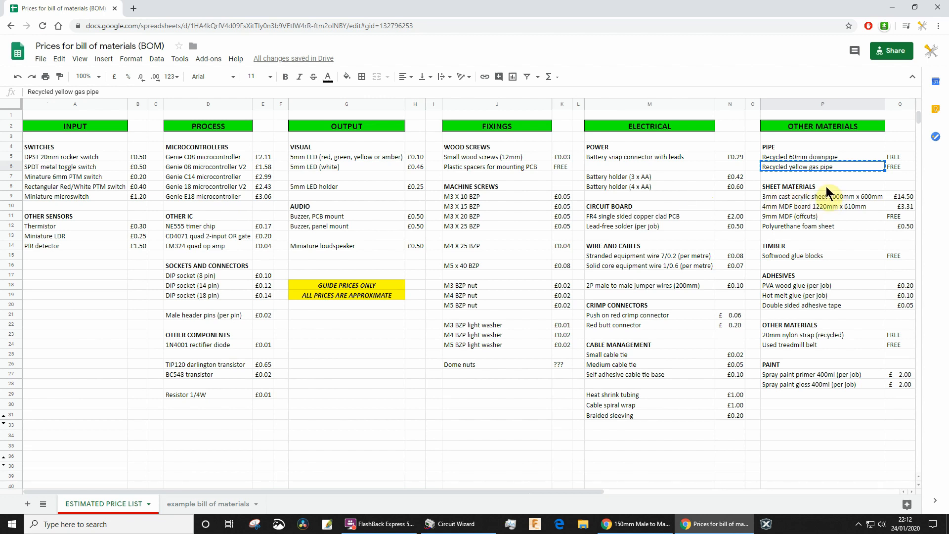
pyautogui.moveTo(831, 201)
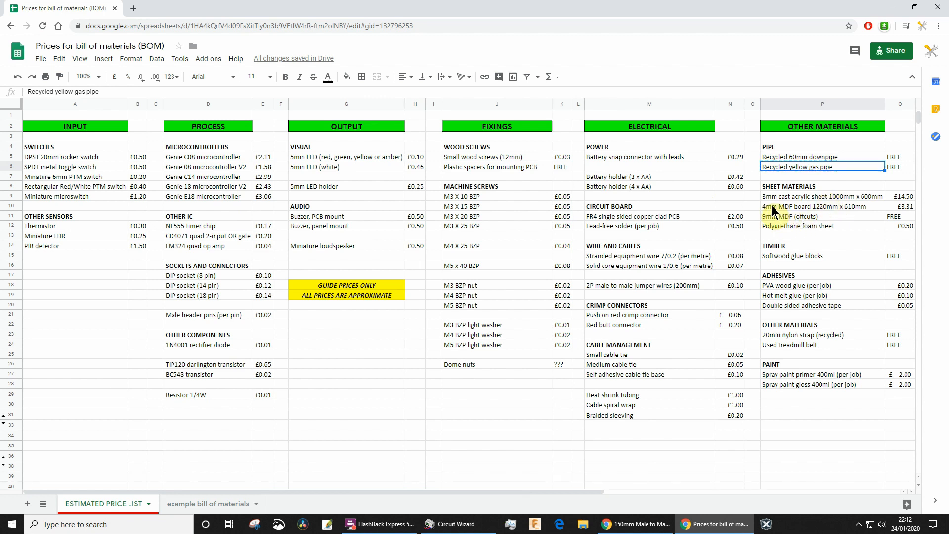
pyautogui.click(820, 206)
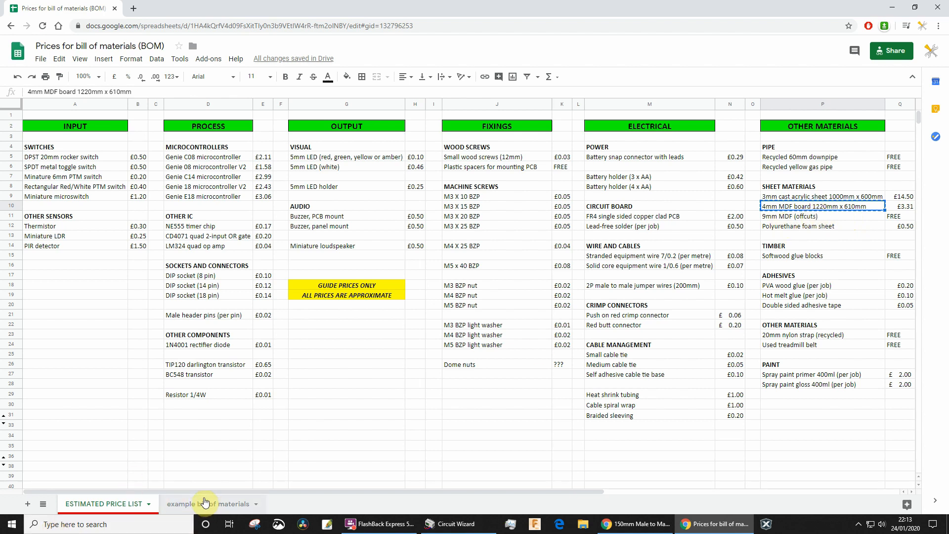
pyautogui.click(208, 503)
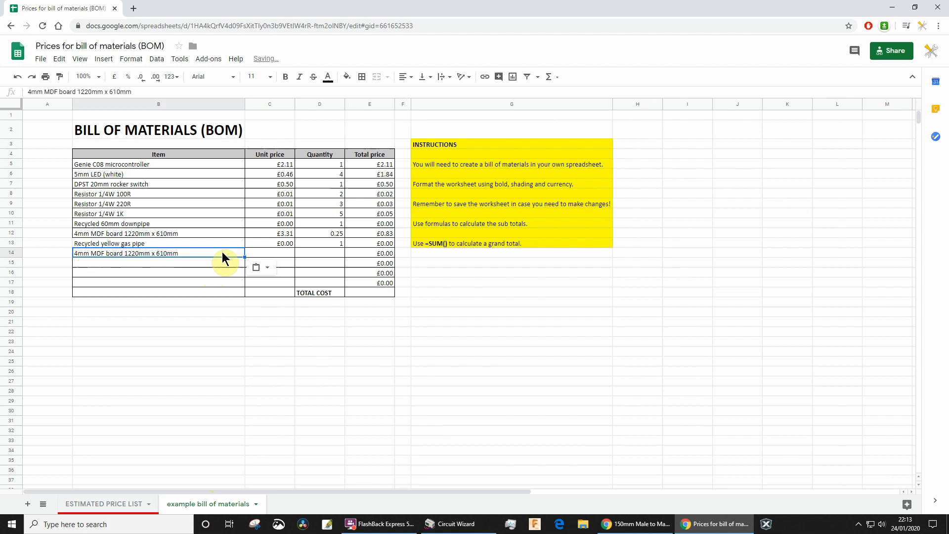
# - Give the trial MDF board row unit price 3.31 and quantity .5, then clear the row
pyautogui.click(269, 253)
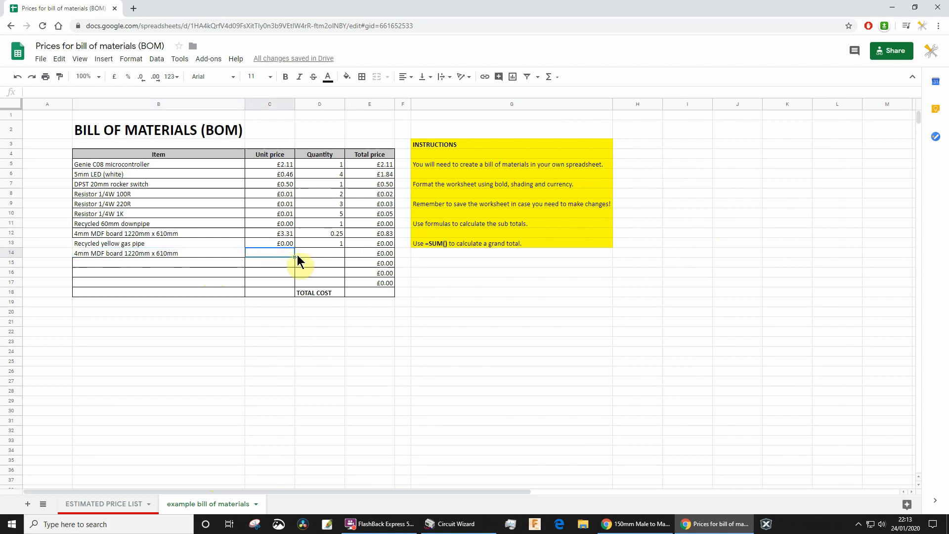
pyautogui.moveTo(491, 254)
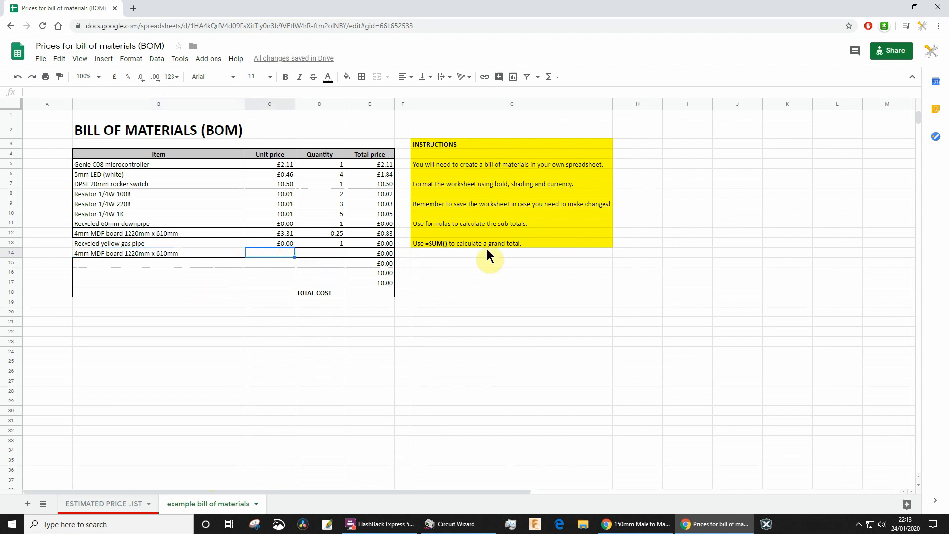
pyautogui.write('3.31')
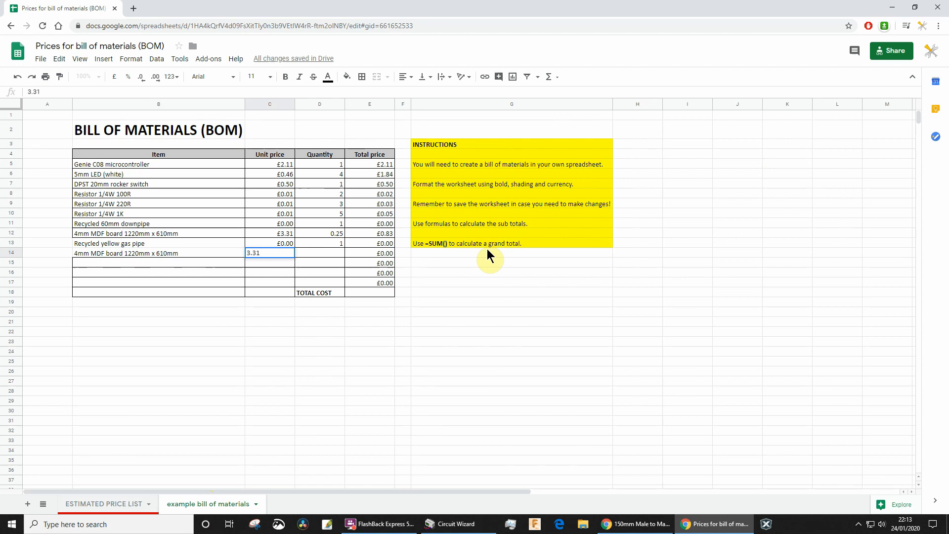
pyautogui.press('enter')
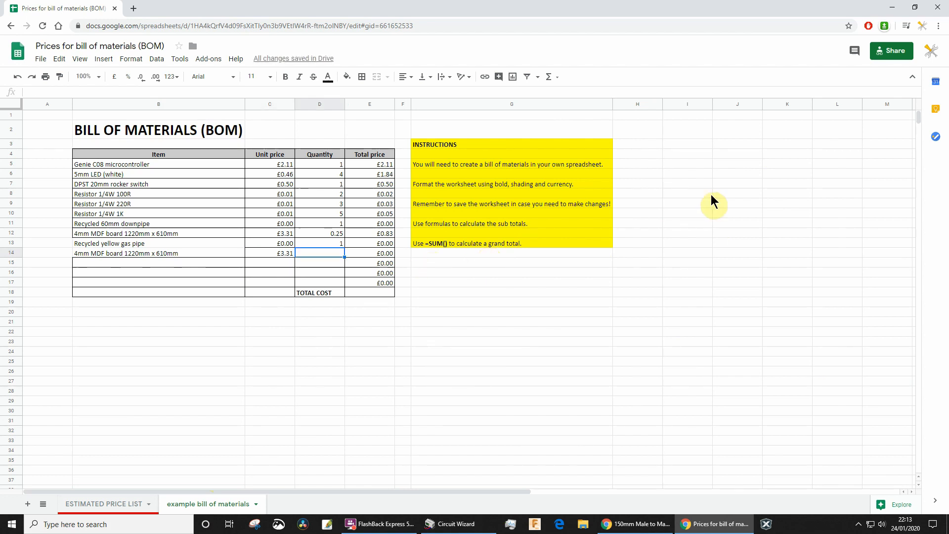
pyautogui.write('.5')
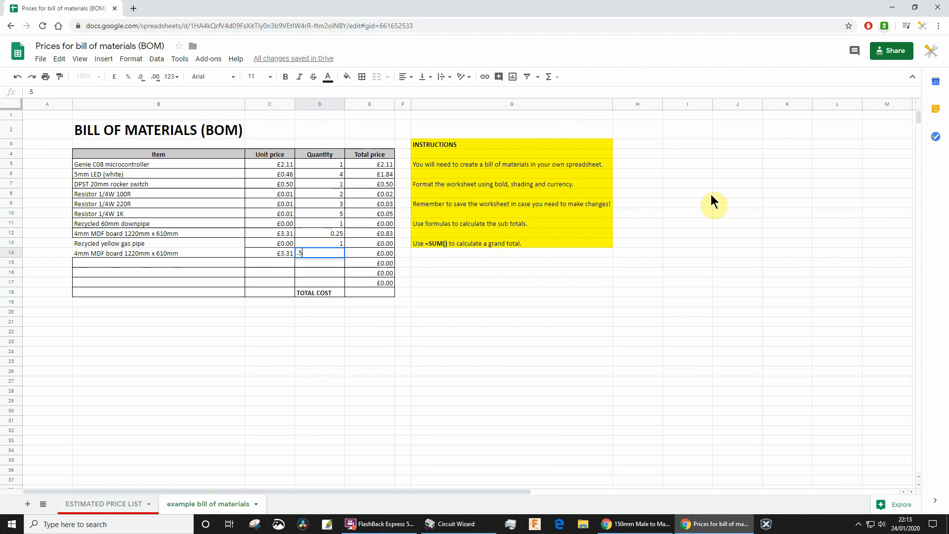
pyautogui.press('Enter')
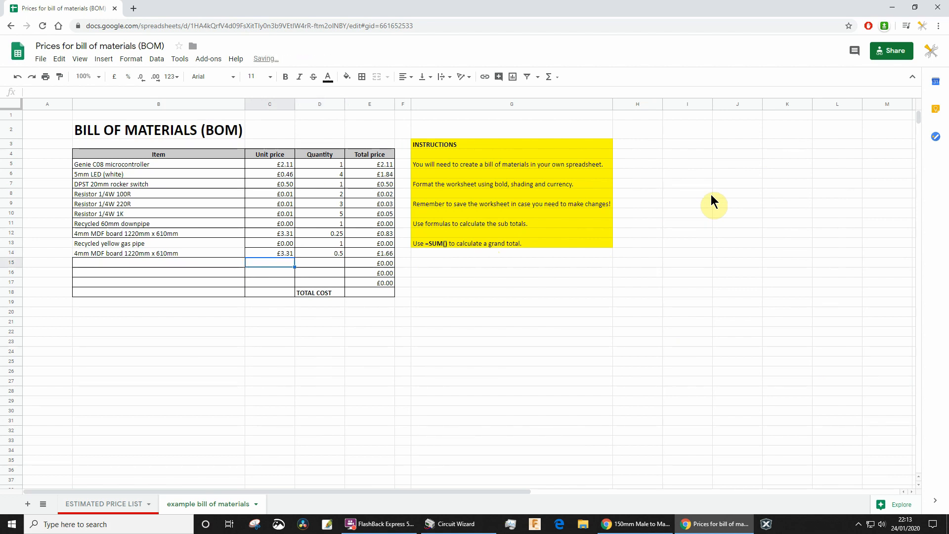
pyautogui.click(158, 253)
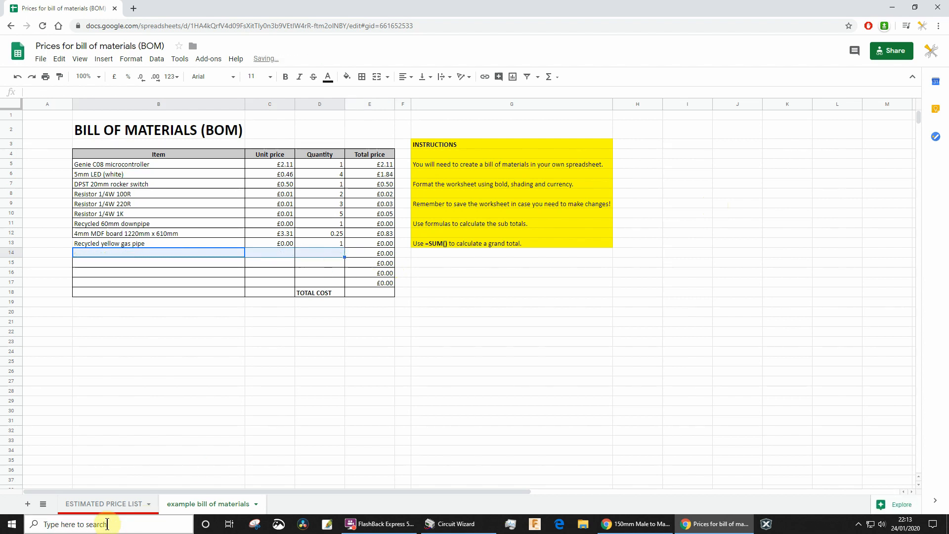
pyautogui.click(102, 504)
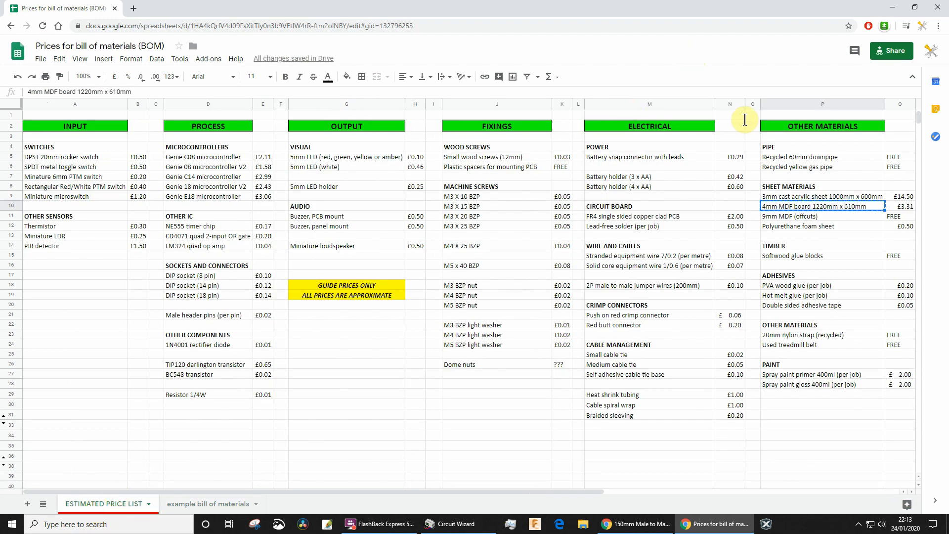
pyautogui.moveTo(760, 180)
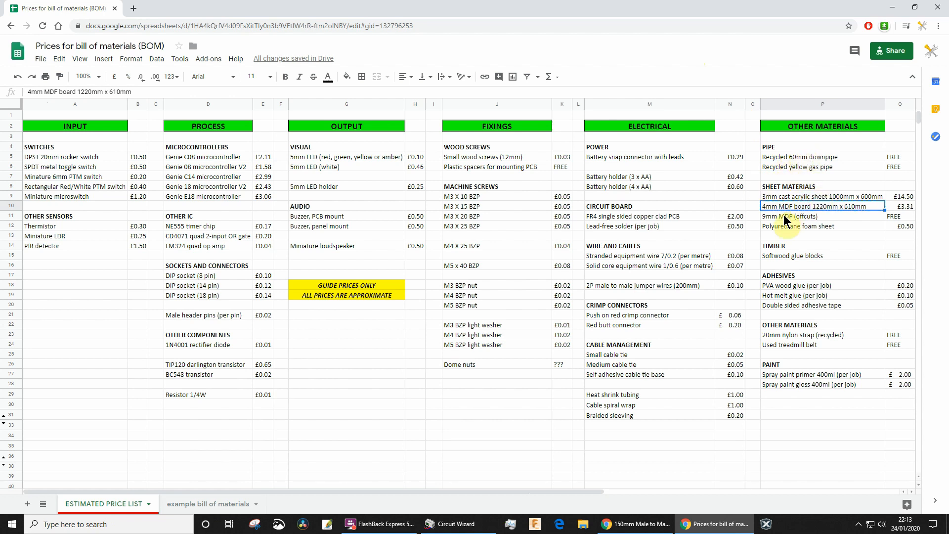
pyautogui.click(821, 216)
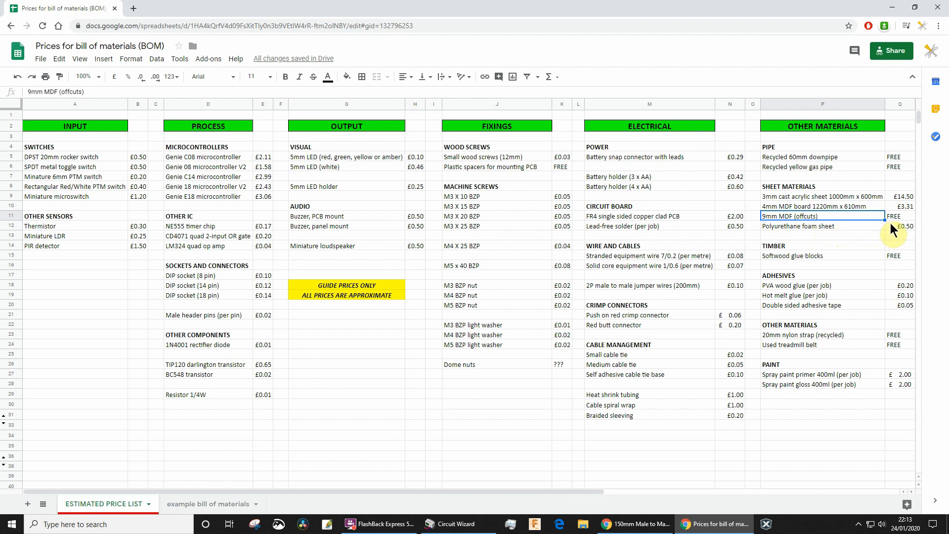
pyautogui.moveTo(892, 233)
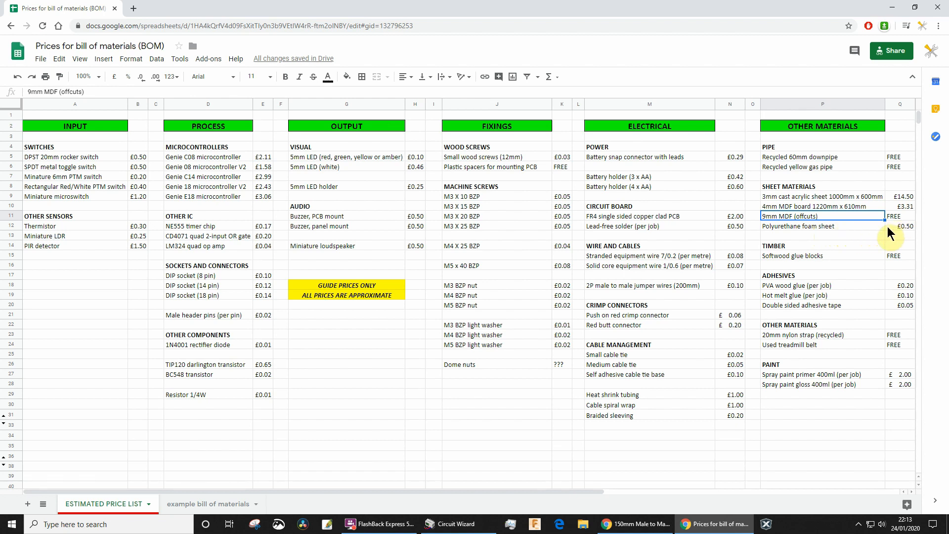
pyautogui.moveTo(908, 231)
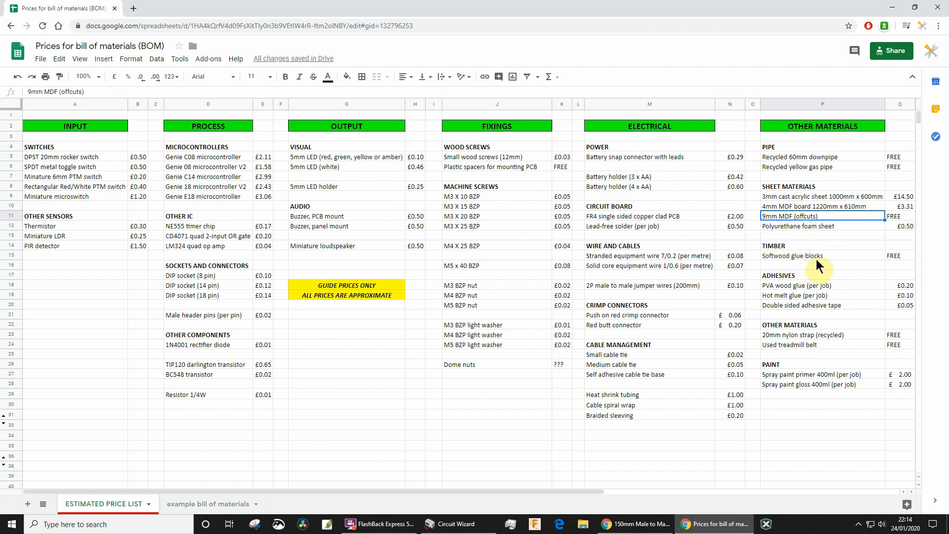
pyautogui.moveTo(831, 260)
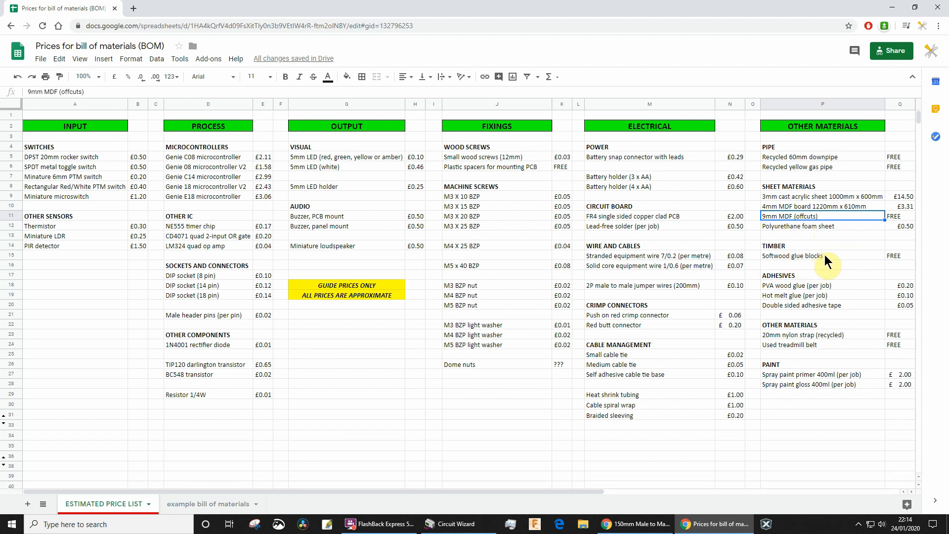
pyautogui.moveTo(840, 263)
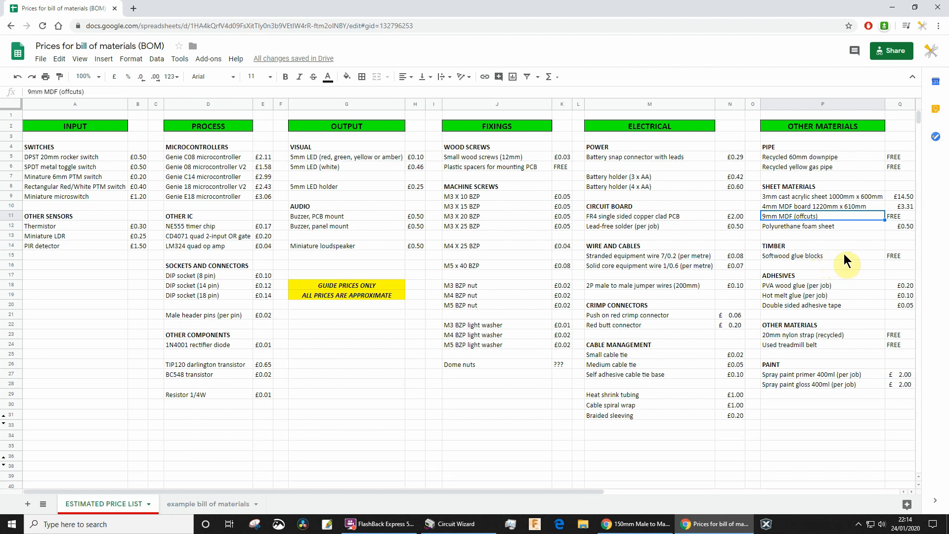
pyautogui.moveTo(805, 291)
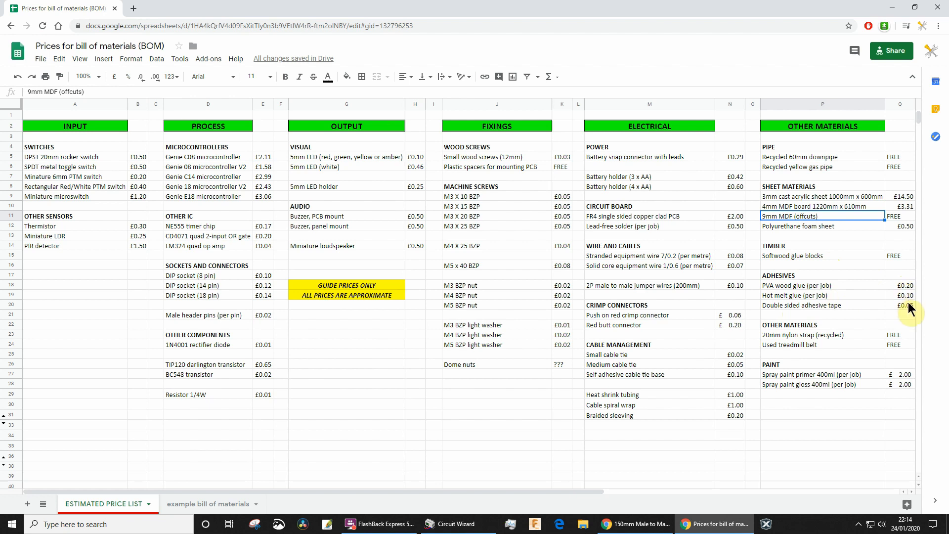
pyautogui.moveTo(786, 350)
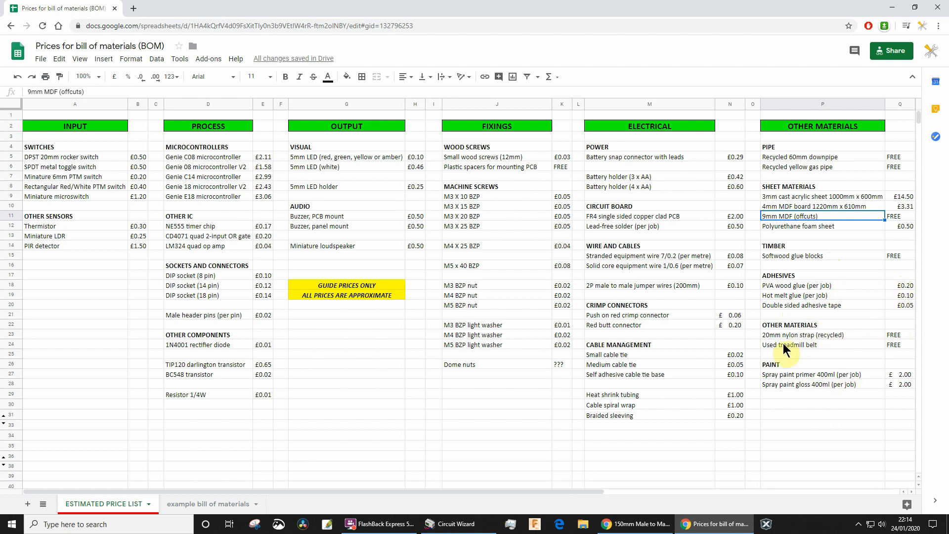
pyautogui.moveTo(808, 353)
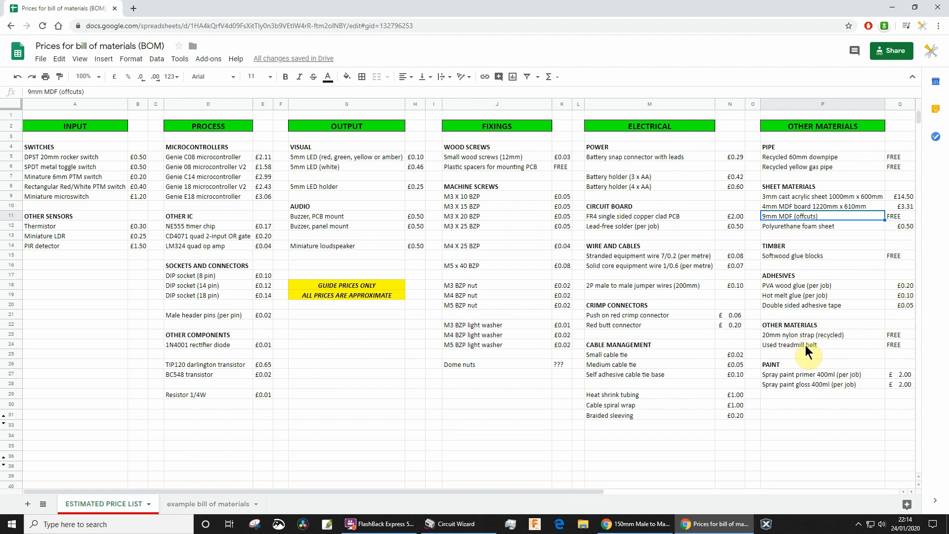
# - Check the Used treadmill belt's FREE price and the spray paint gloss price, then return to the bill
pyautogui.click(810, 344)
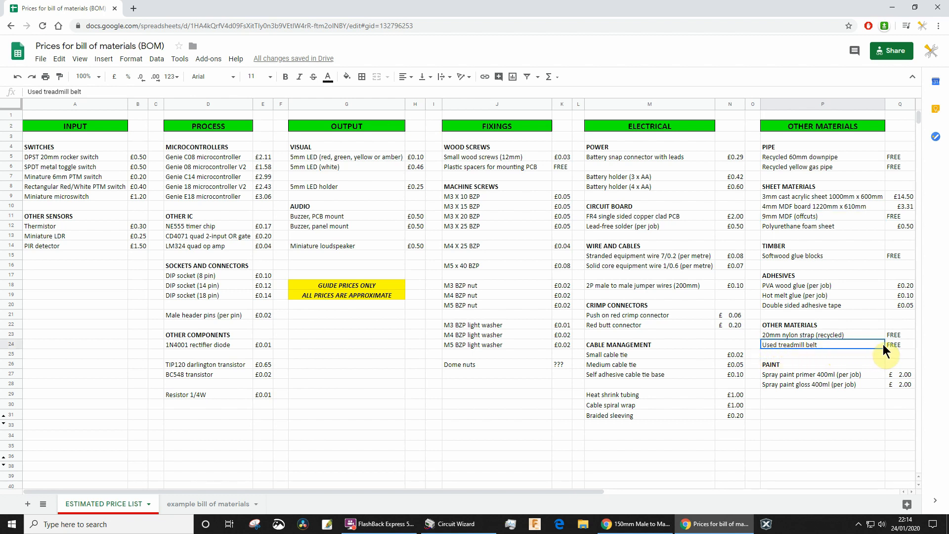
pyautogui.click(900, 344)
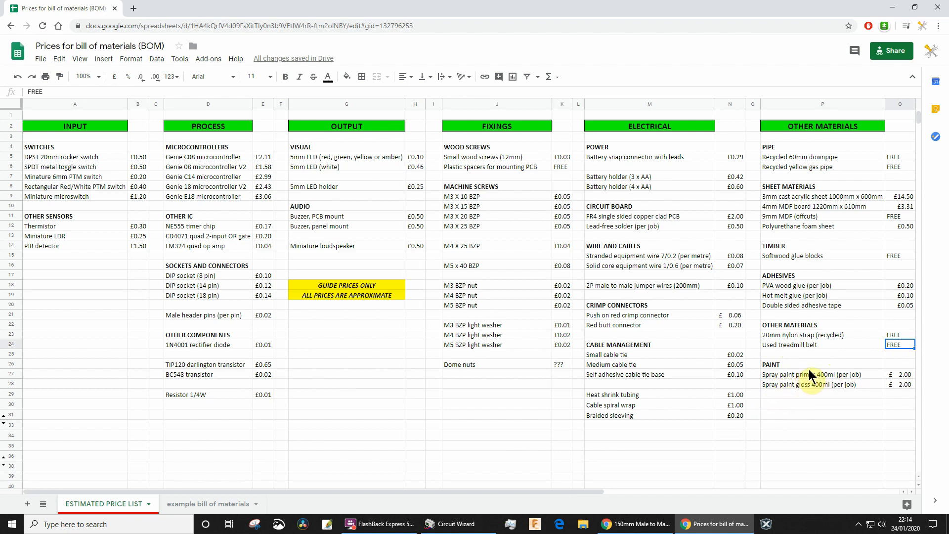
pyautogui.moveTo(808, 387)
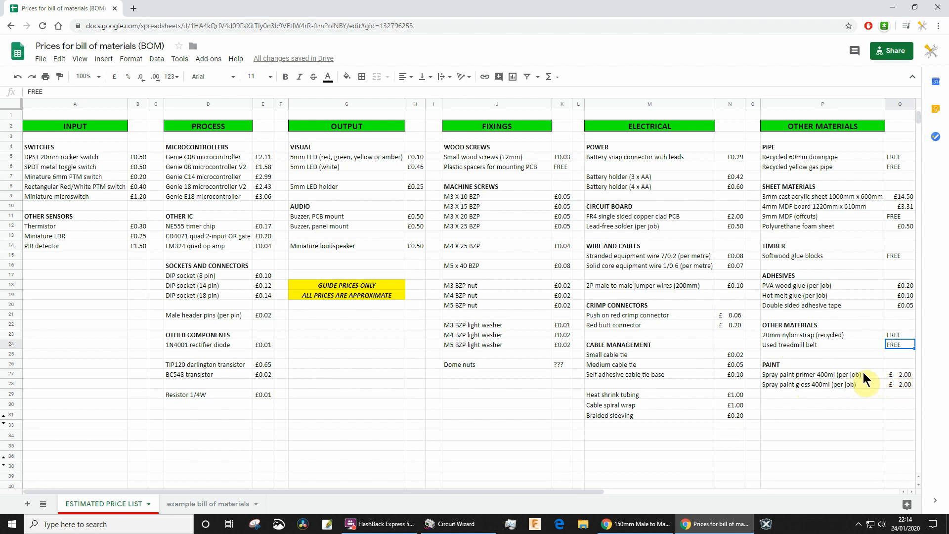
pyautogui.moveTo(890, 404)
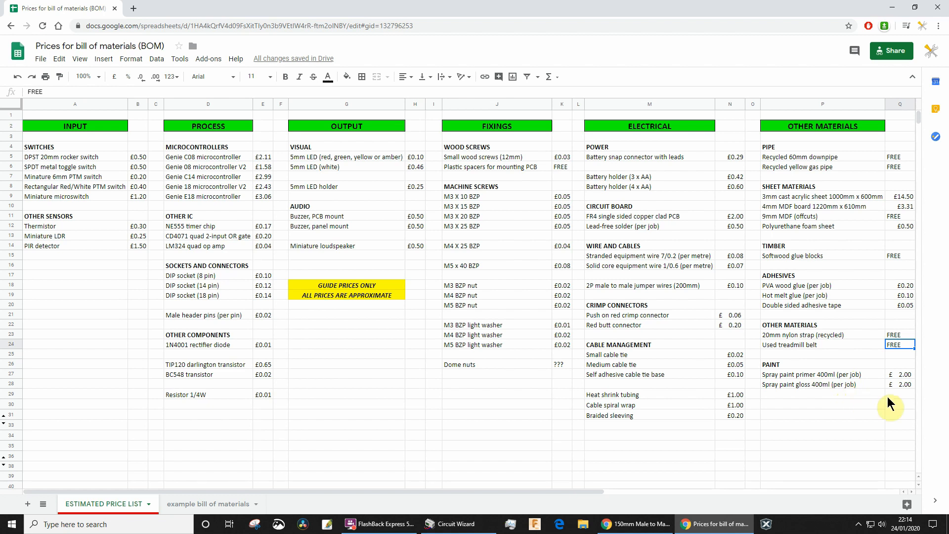
pyautogui.moveTo(889, 405)
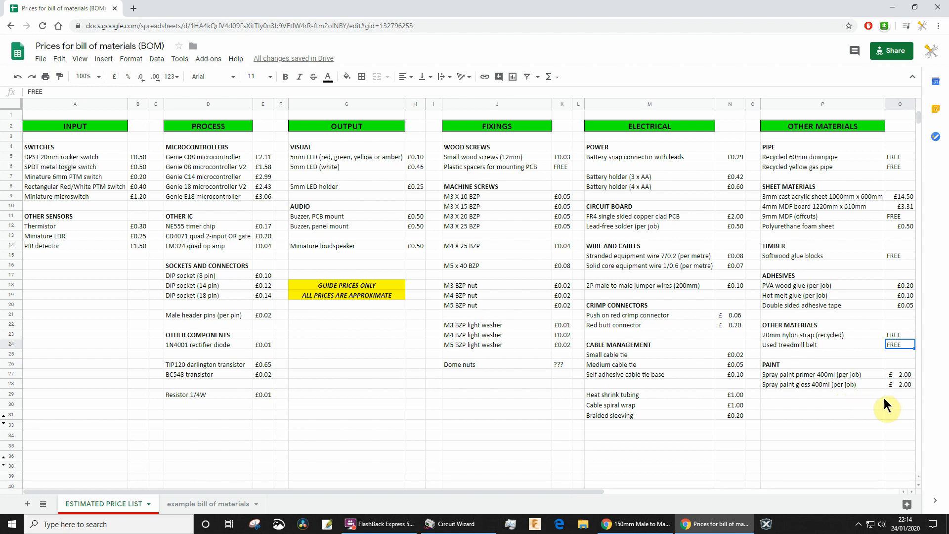
pyautogui.moveTo(886, 388)
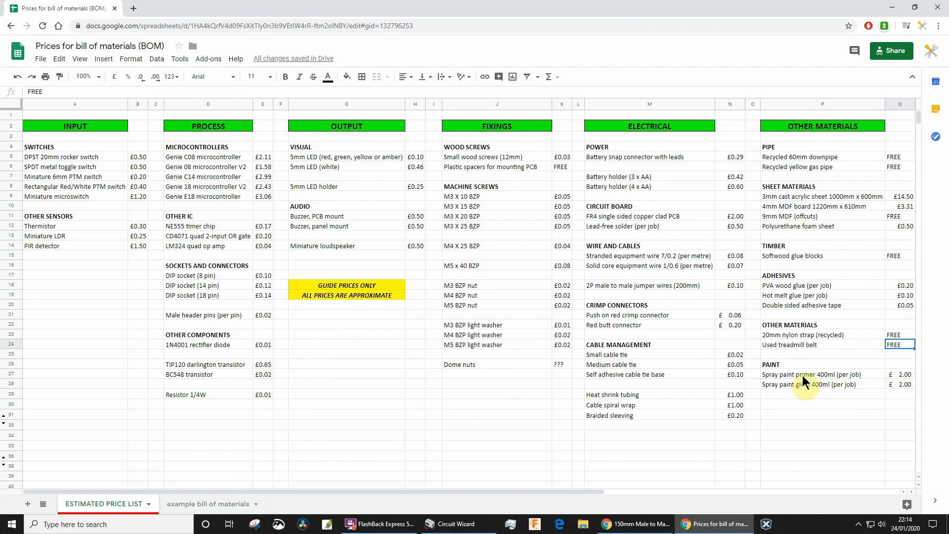
pyautogui.click(811, 374)
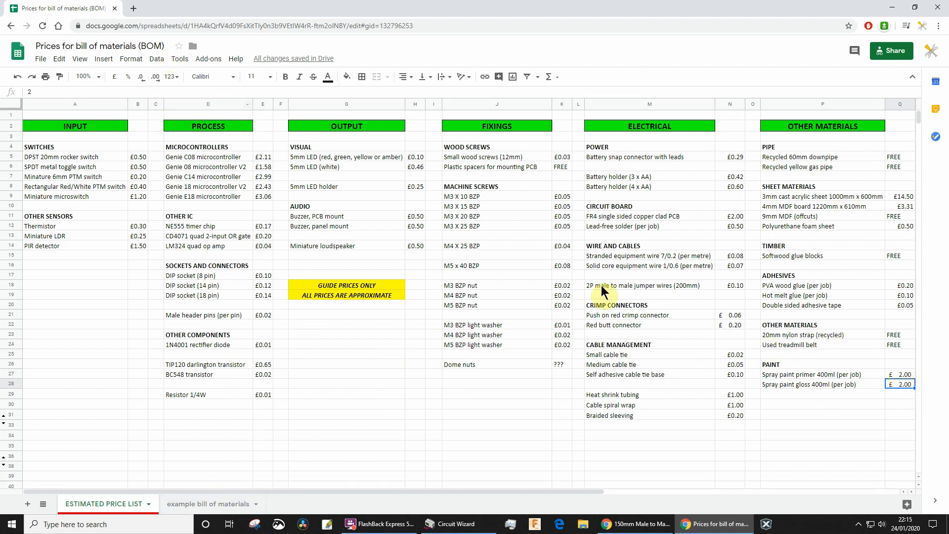
pyautogui.click(206, 503)
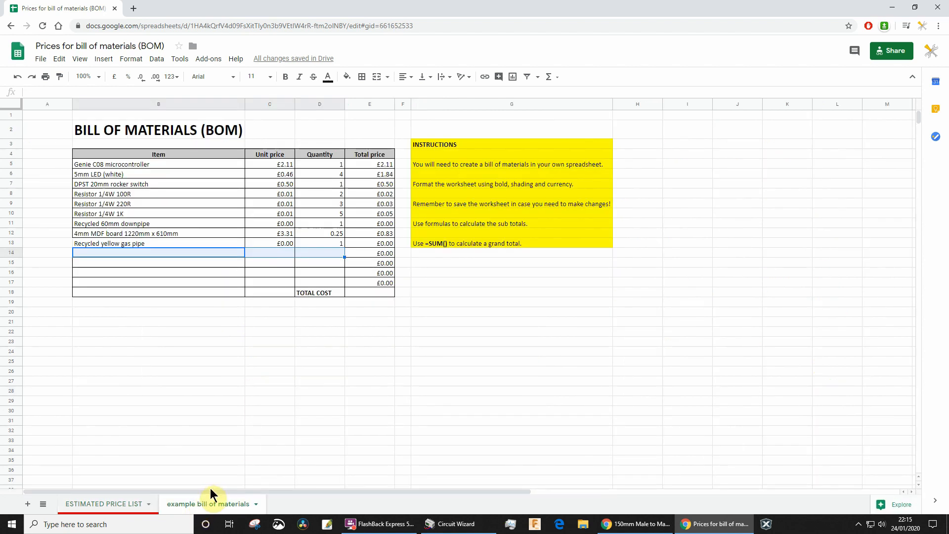
pyautogui.moveTo(259, 335)
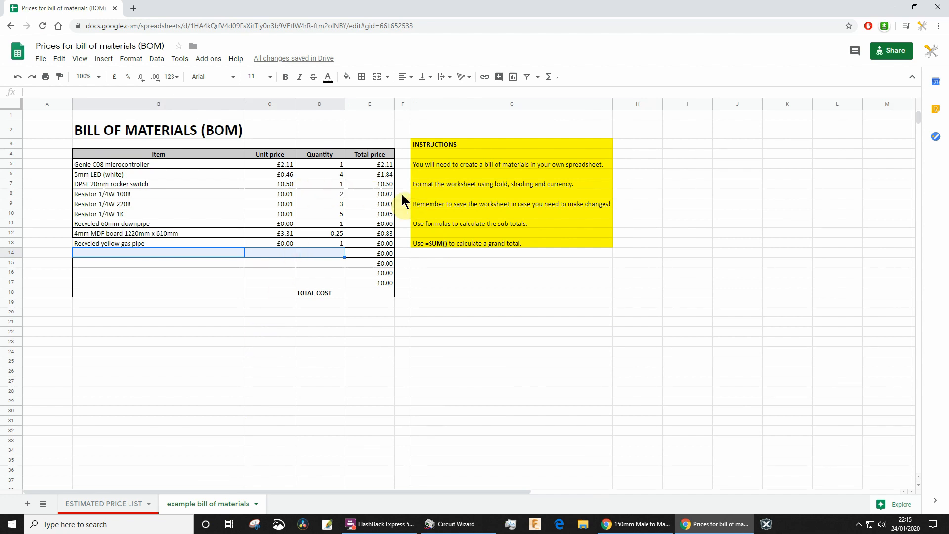
pyautogui.moveTo(236, 191)
pyautogui.write('=')
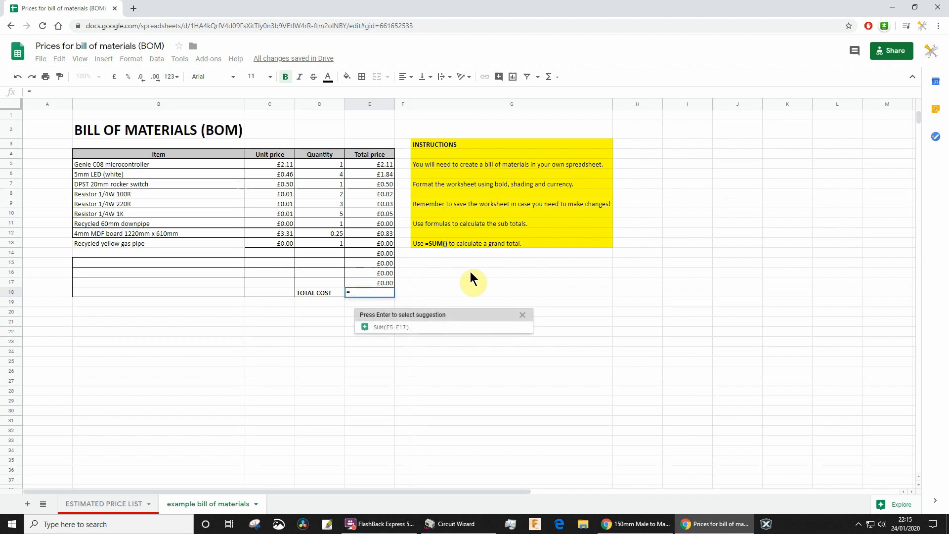
# - Total the price column with =SUM(E5:E17) in E18, giving £5.38, and select D18:E18
pyautogui.write('SUM(')
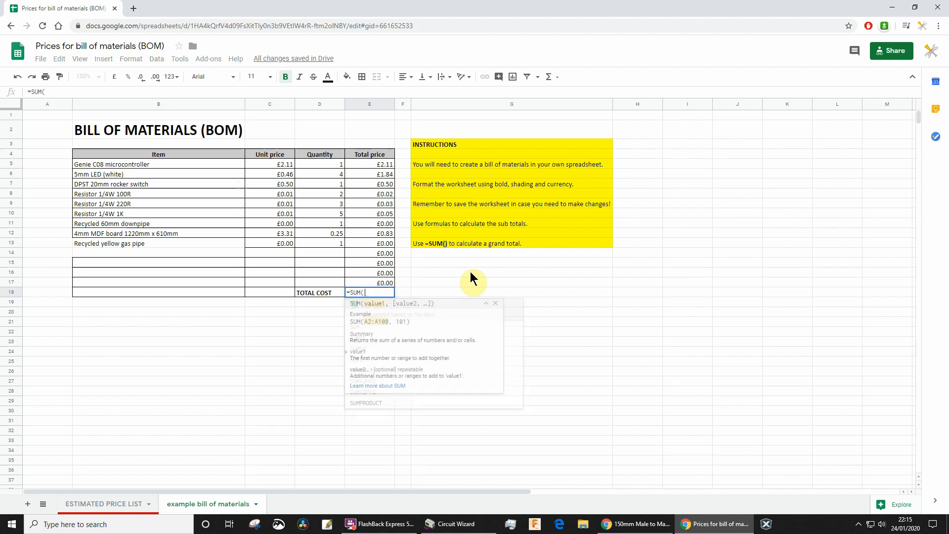
pyautogui.moveTo(369, 243); pyautogui.dragTo(369, 283)
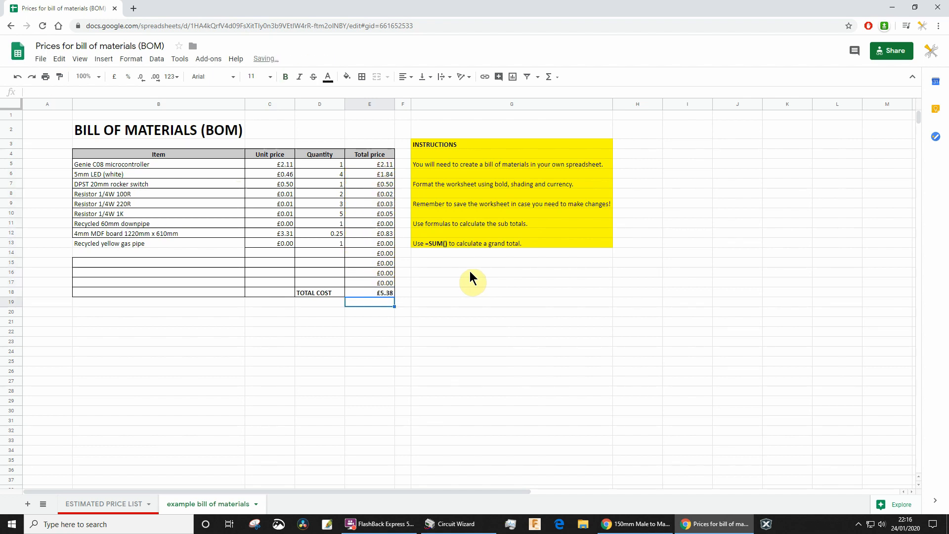
pyautogui.click(320, 293)
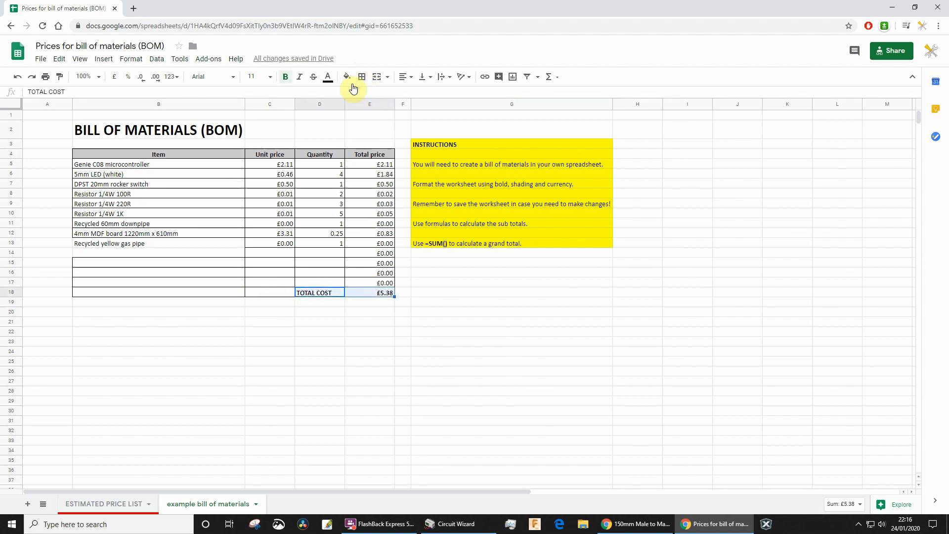
# - Fill the TOTAL COST label and £5.38 total cells with an orange background
pyautogui.click(346, 77)
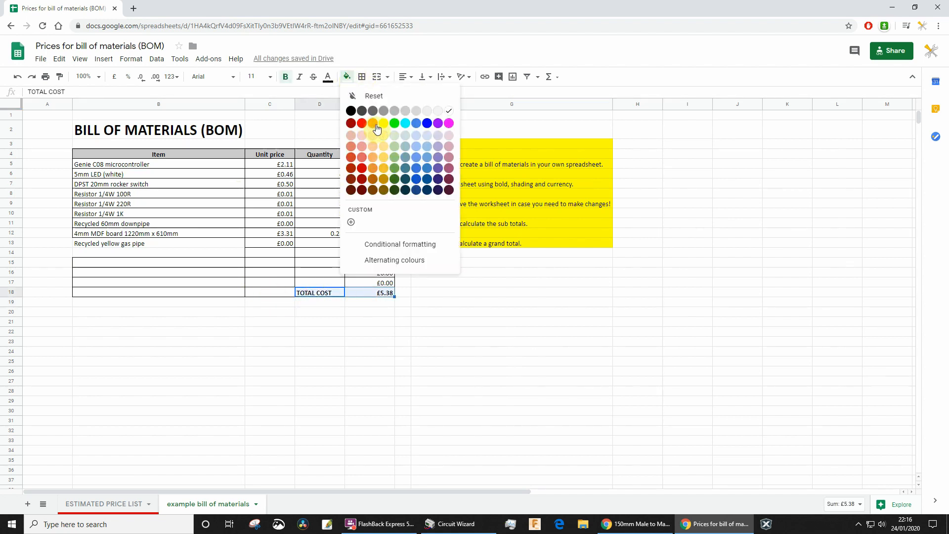
pyautogui.click(373, 130)
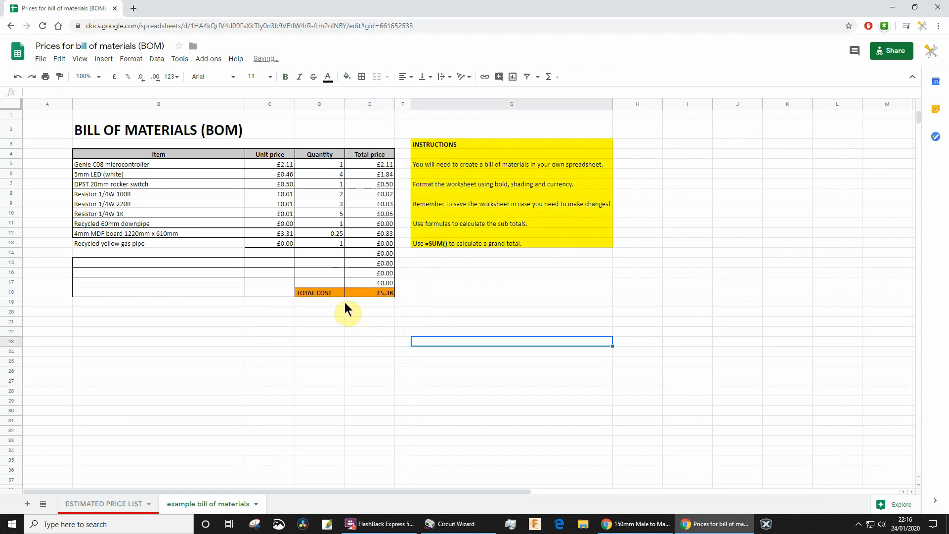